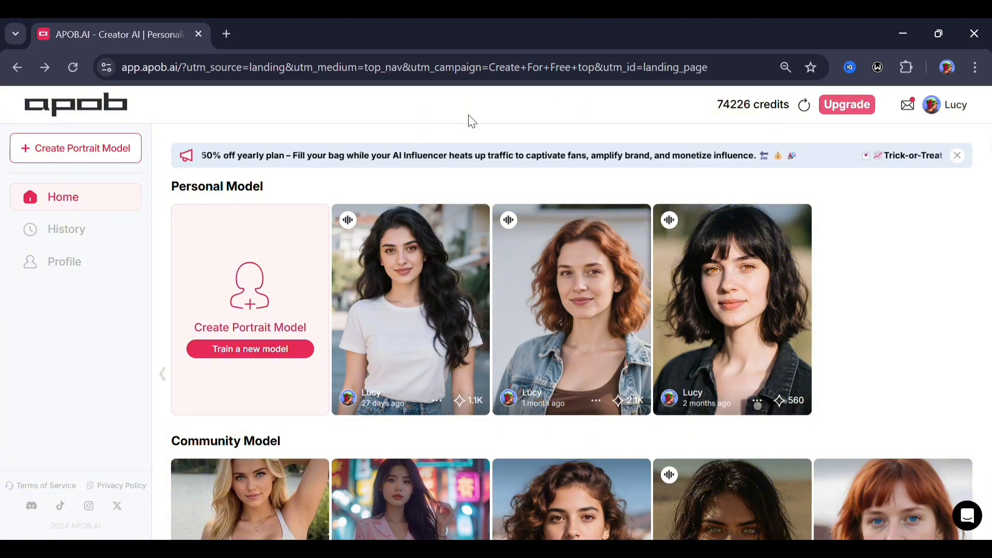
pyautogui.moveTo(590, 310)
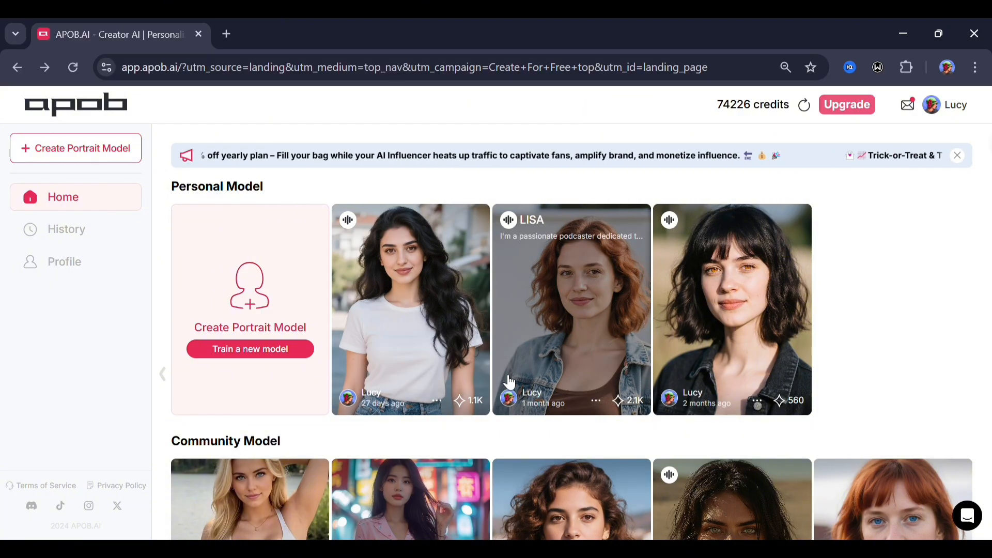
# Start a portrait model named Lucy described as 'A fashion model.' and reach the AI influencer generator
pyautogui.scroll(-3)
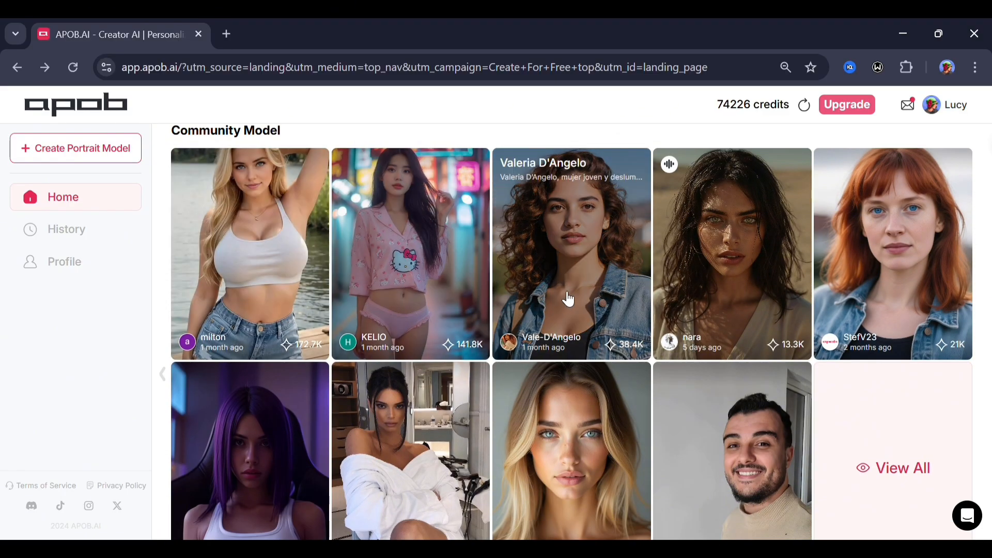
pyautogui.scroll(-3)
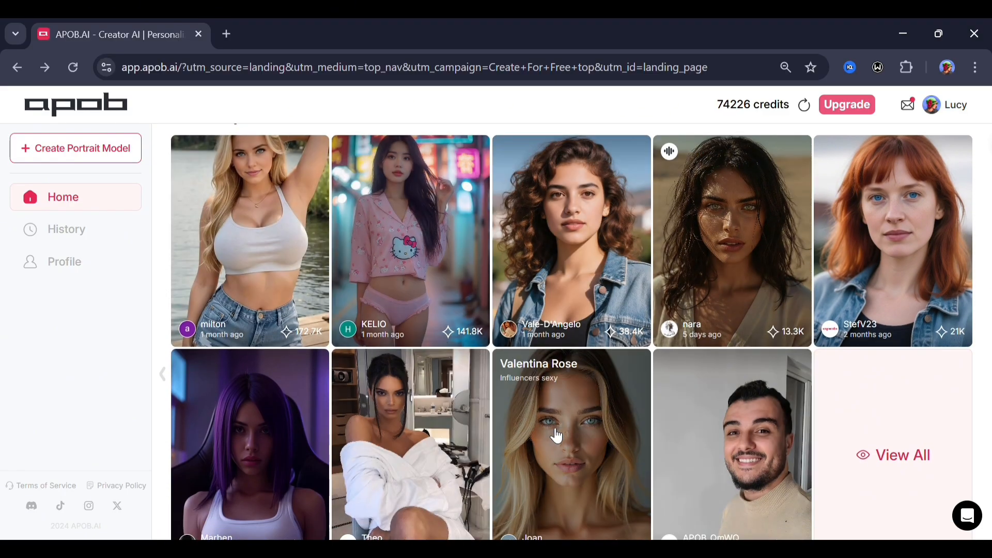
pyautogui.scroll(-3)
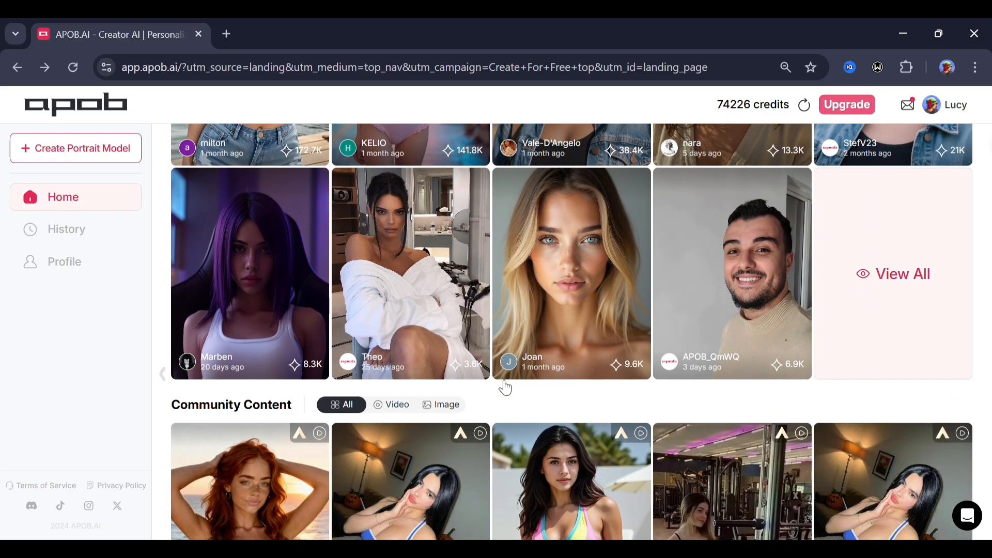
pyautogui.scroll(-3)
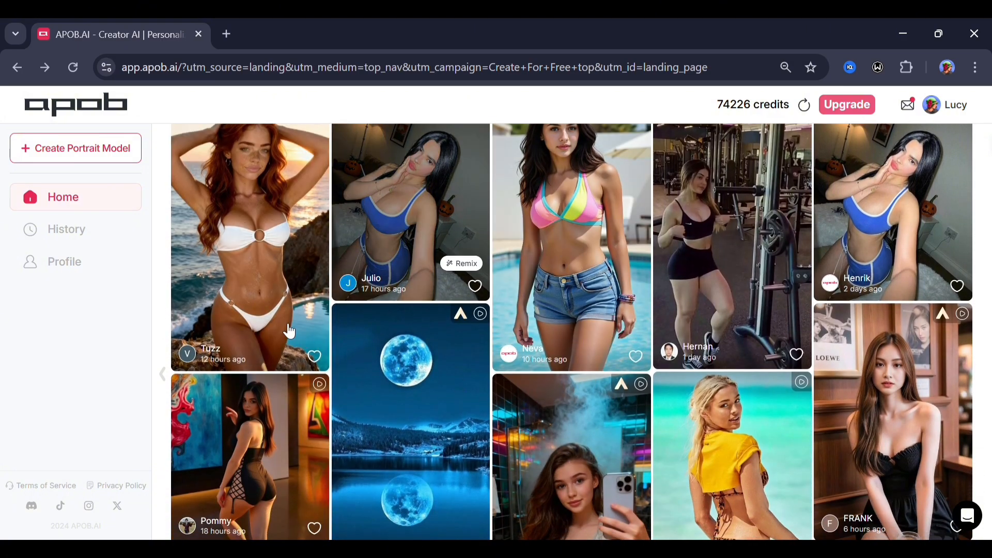
pyautogui.moveTo(835, 230)
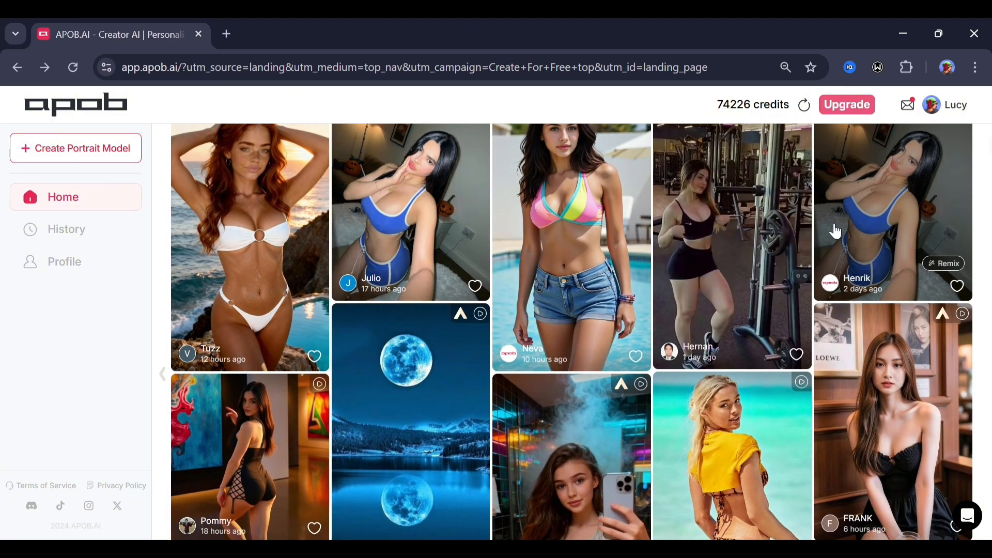
pyautogui.moveTo(294, 252)
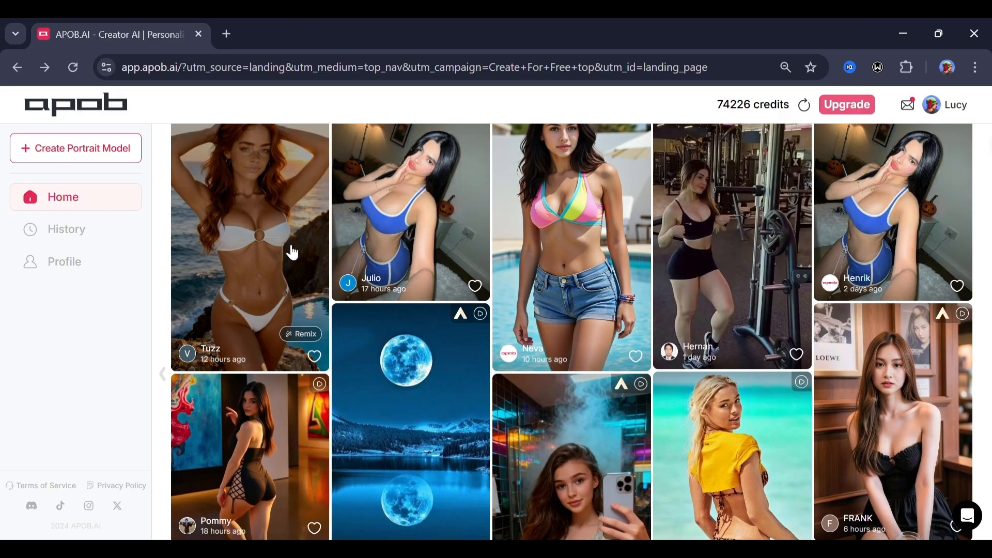
pyautogui.scroll(-3)
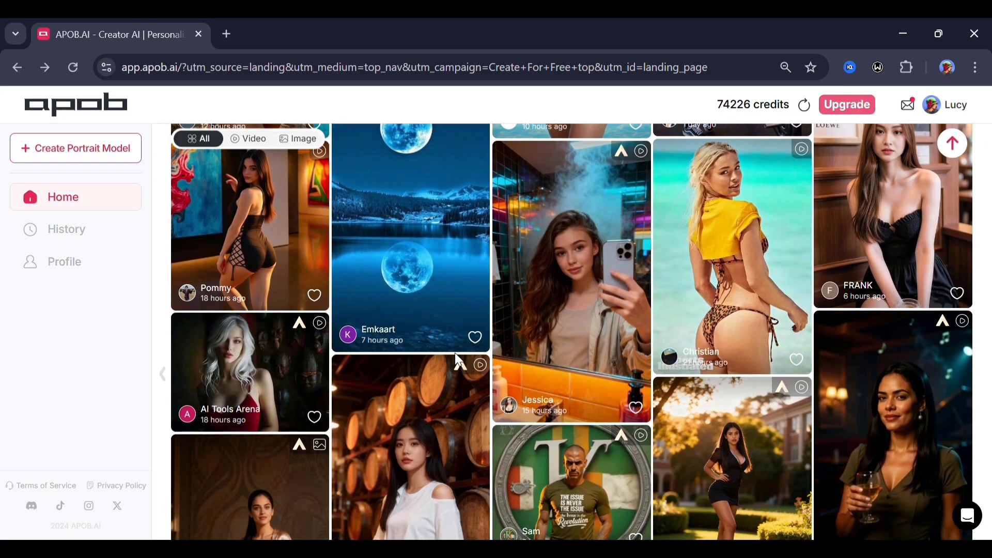
pyautogui.moveTo(518, 319)
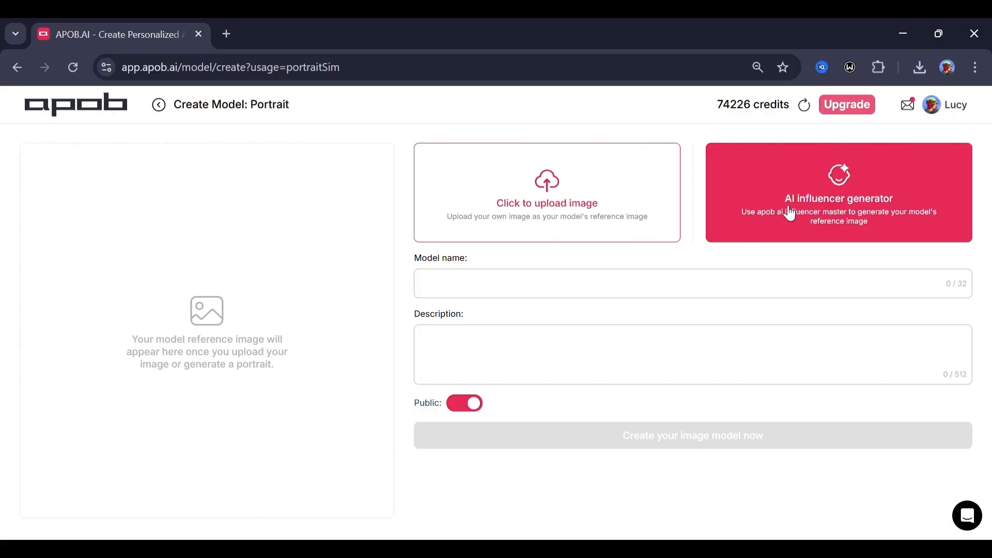
pyautogui.write('Lucy')
pyautogui.write('A fashion model.')
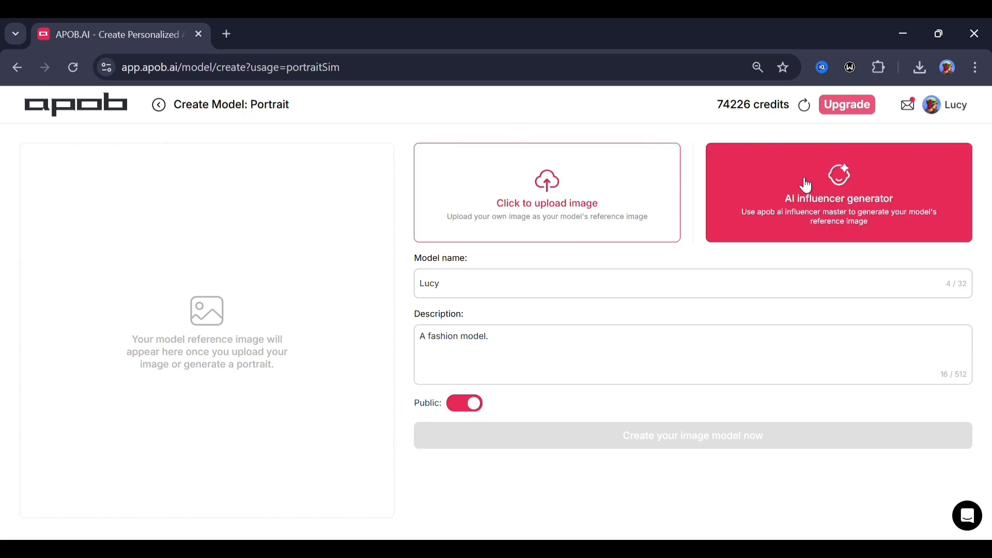
pyautogui.click(839, 192)
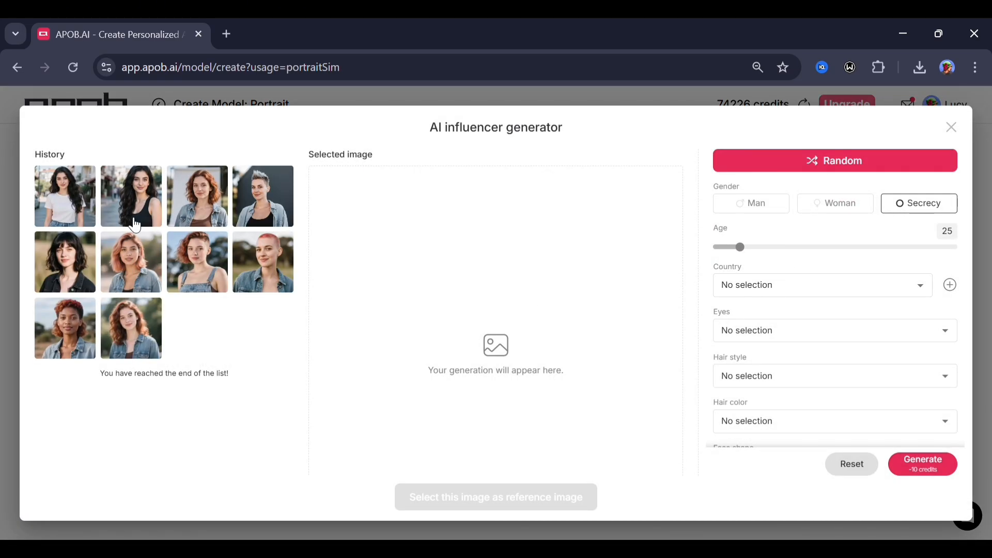
pyautogui.moveTo(120, 307)
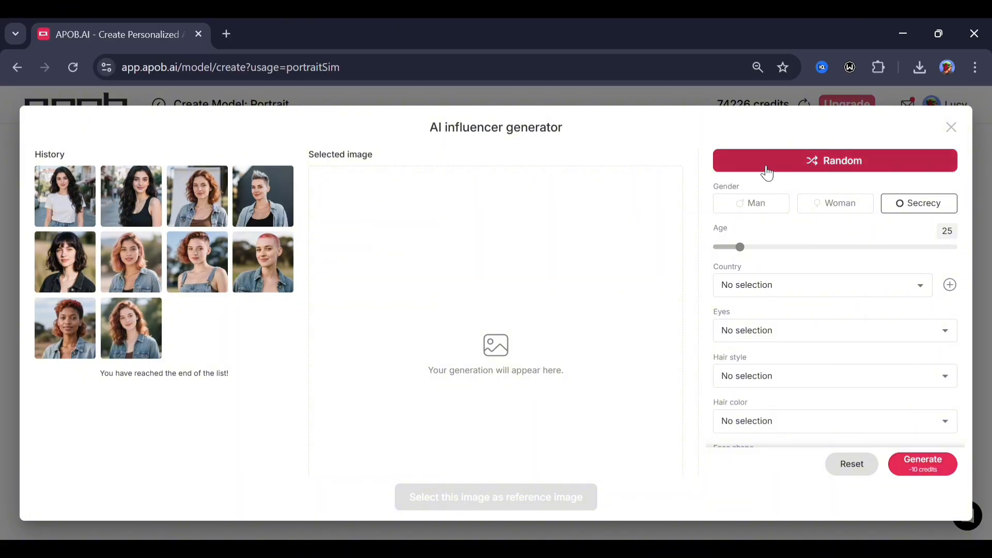
pyautogui.moveTo(798, 174)
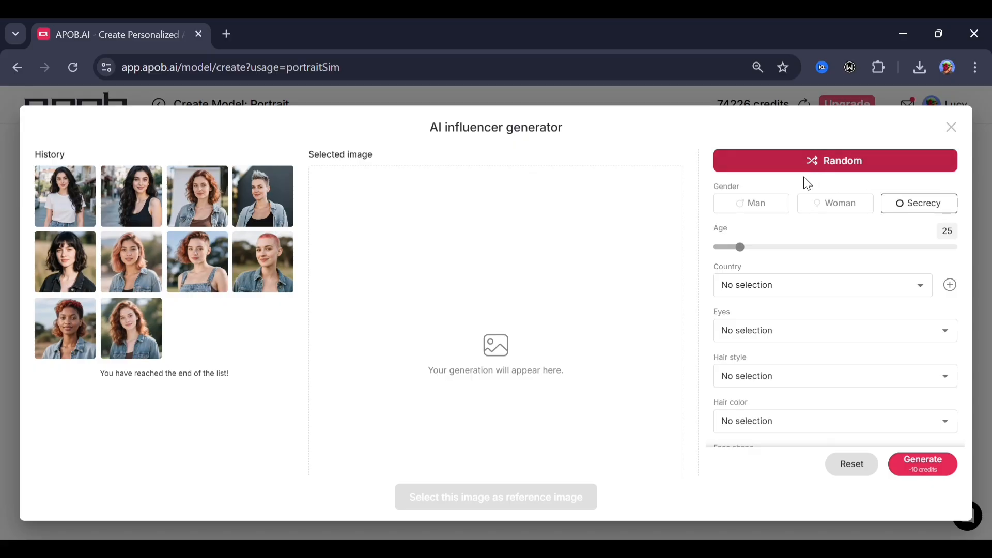
pyautogui.moveTo(834, 208)
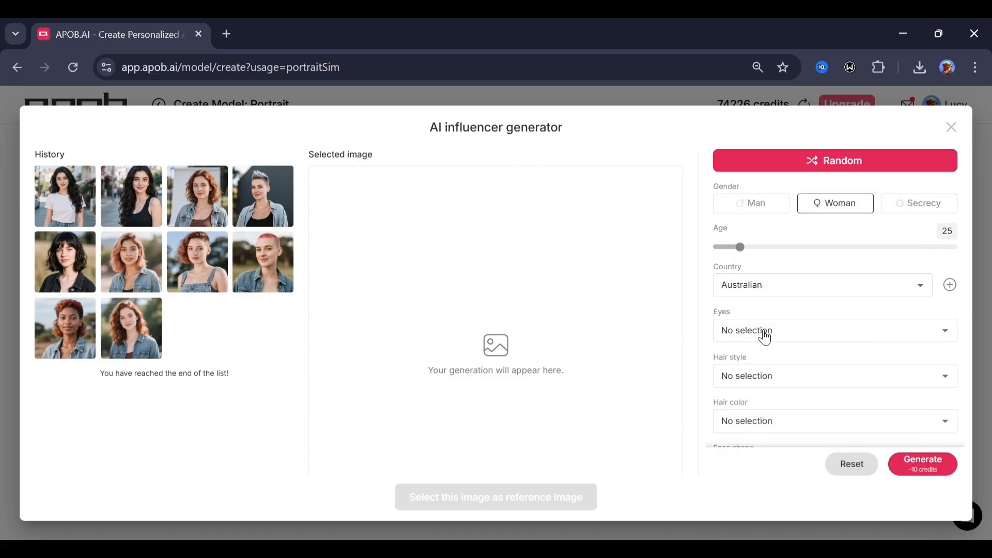
# Generate a portrait: Australian woman, brown eyes, black French twist, pear face, dimples
pyautogui.click(835, 376)
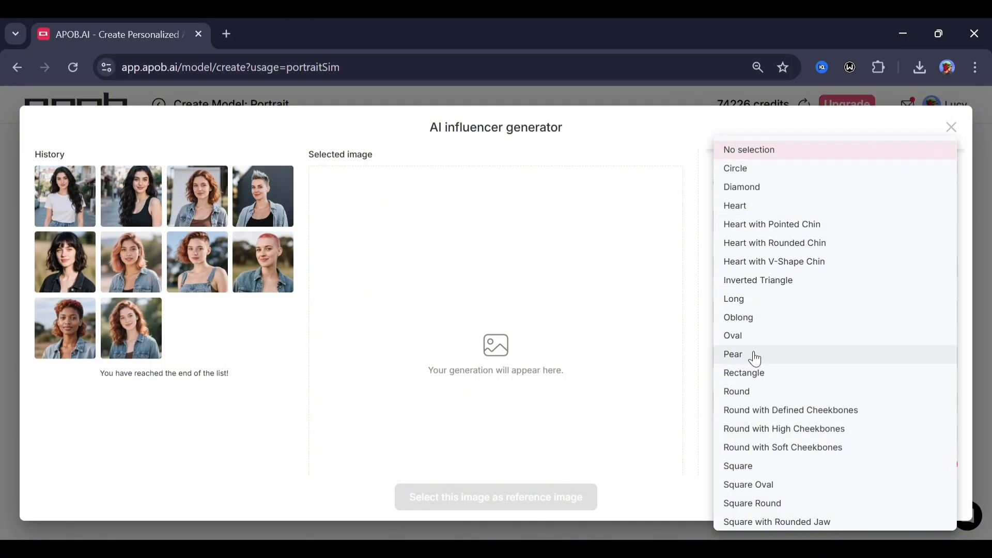
pyautogui.click(732, 353)
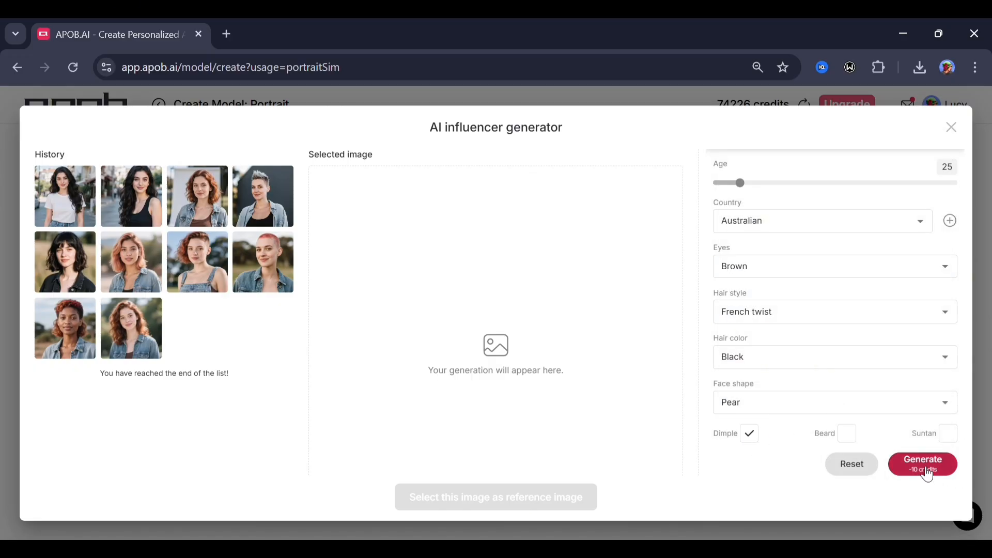
pyautogui.click(922, 463)
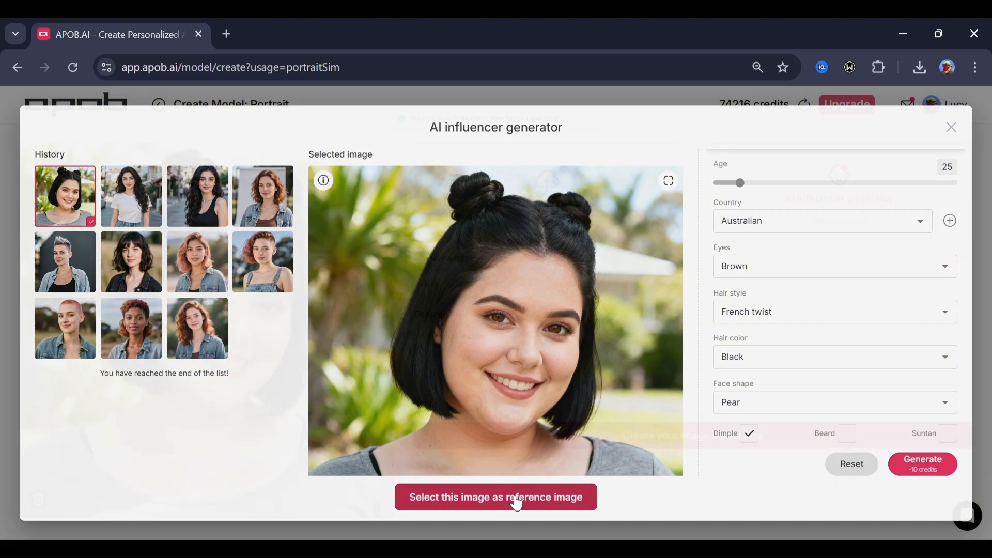
# Use the generated portrait as reference and create the Lucy image model, landing on its content page
pyautogui.click(496, 496)
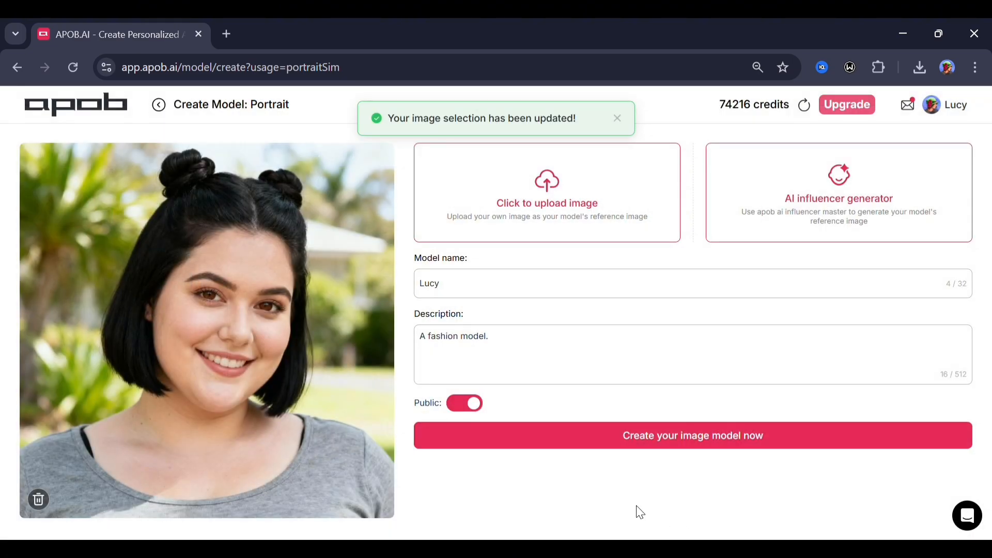
pyautogui.click(692, 435)
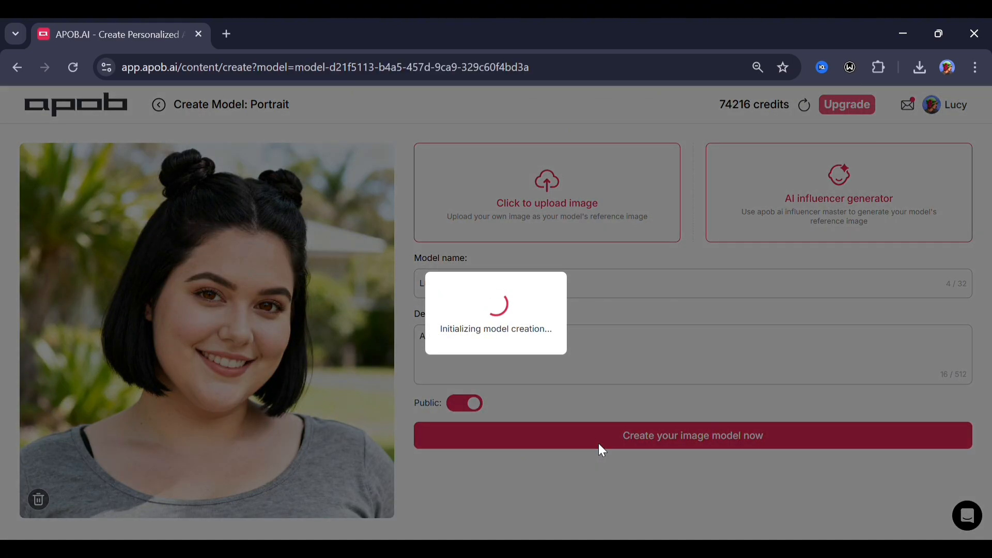
pyautogui.click(692, 435)
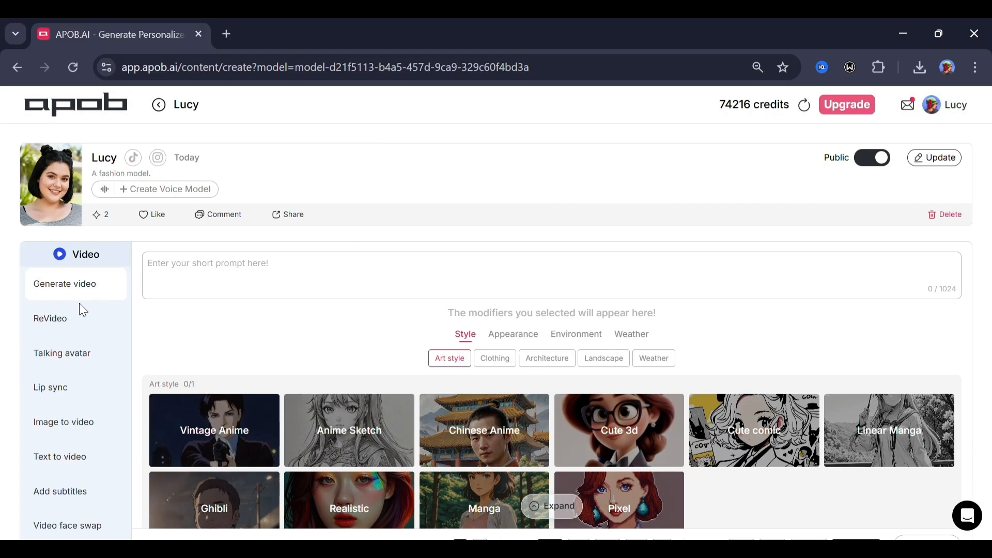
pyautogui.scroll(-3)
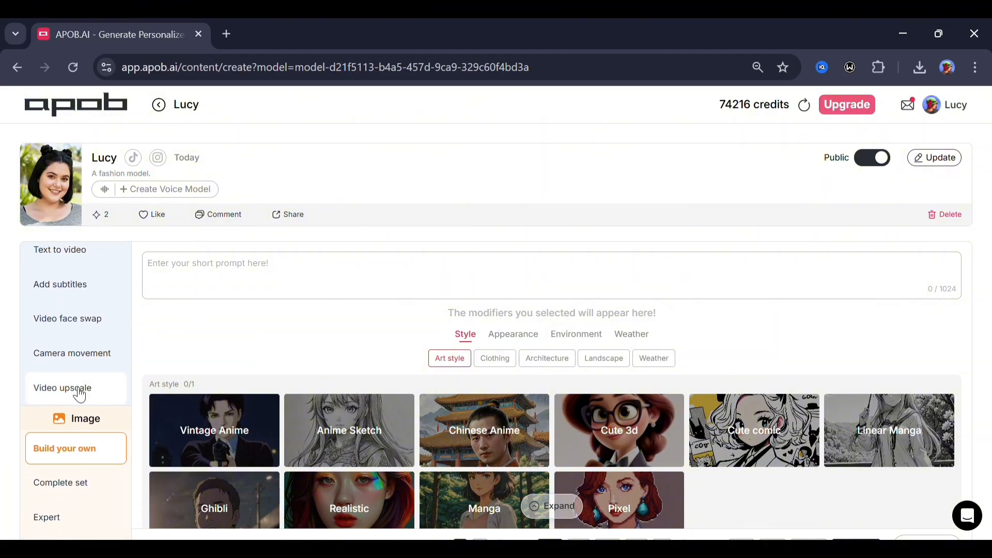
pyautogui.scroll(-3)
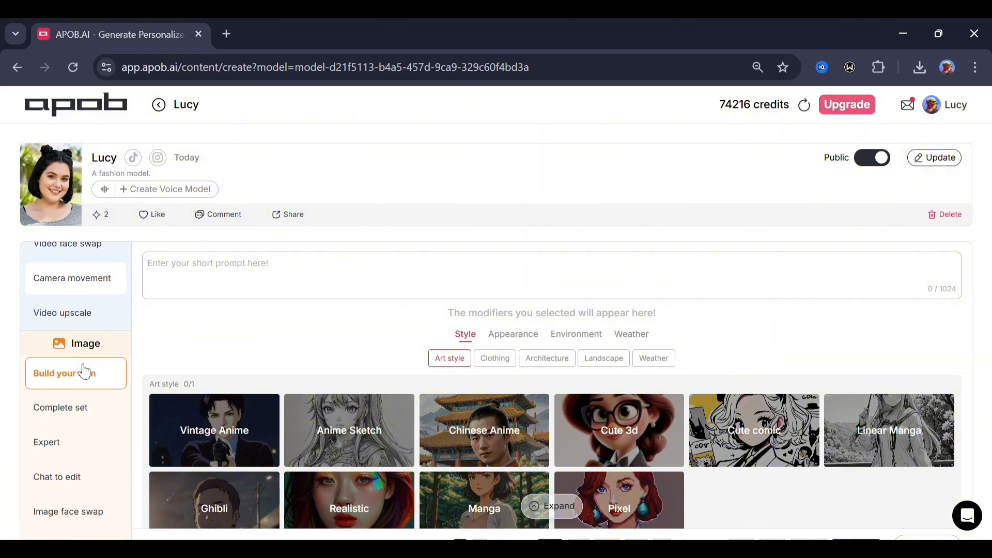
pyautogui.moveTo(77, 492)
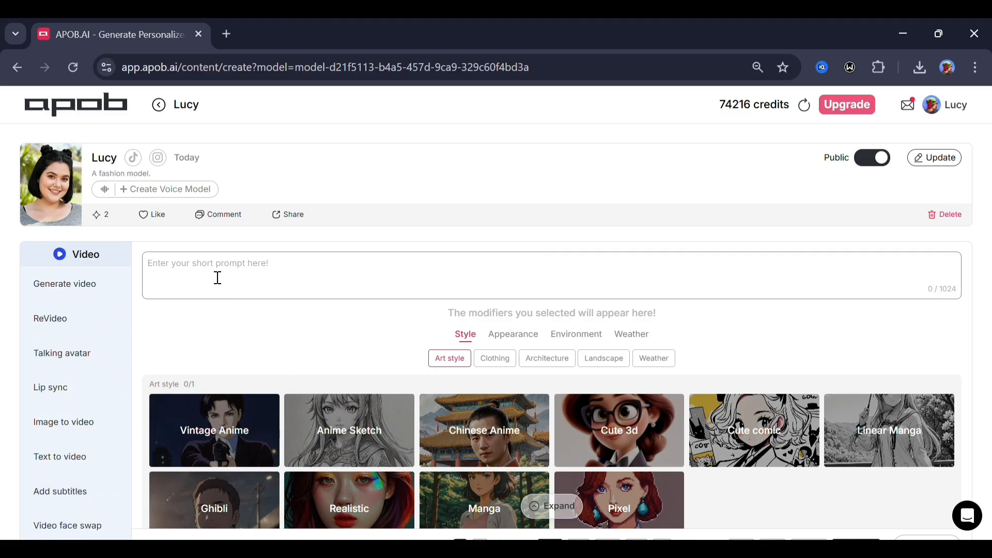
# Generate three AI voice previews for Lucy and take Voice 1 as the reference voice
pyautogui.click(167, 189)
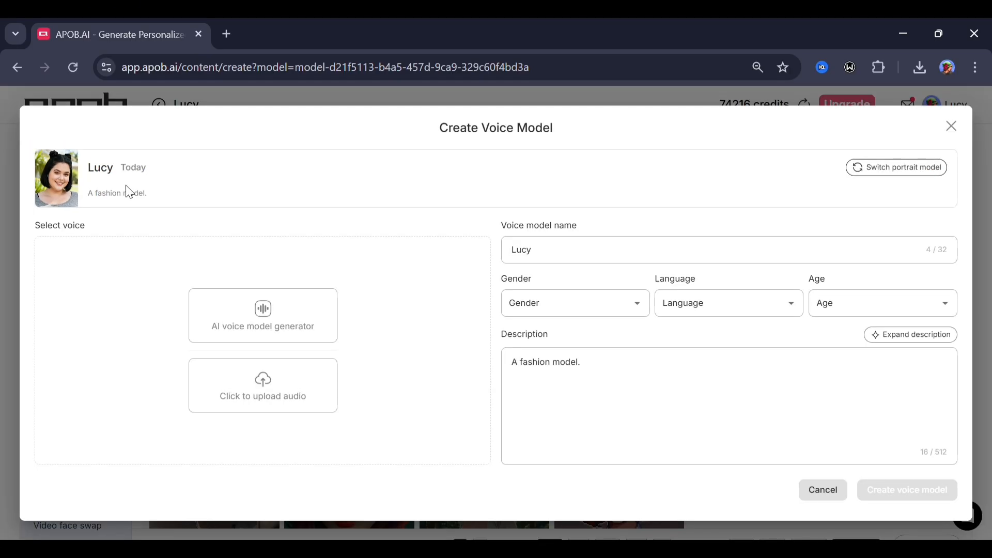
pyautogui.moveTo(357, 223)
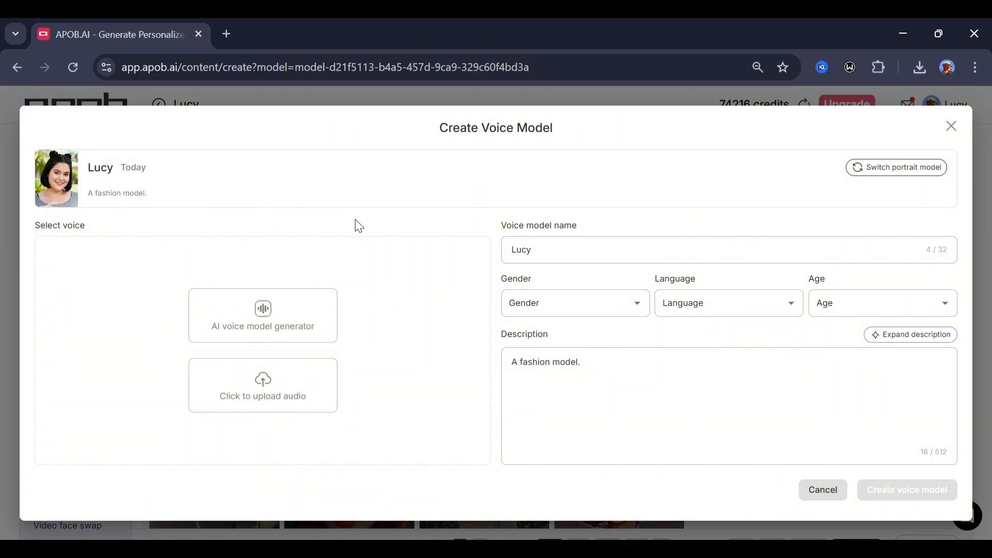
pyautogui.moveTo(297, 385)
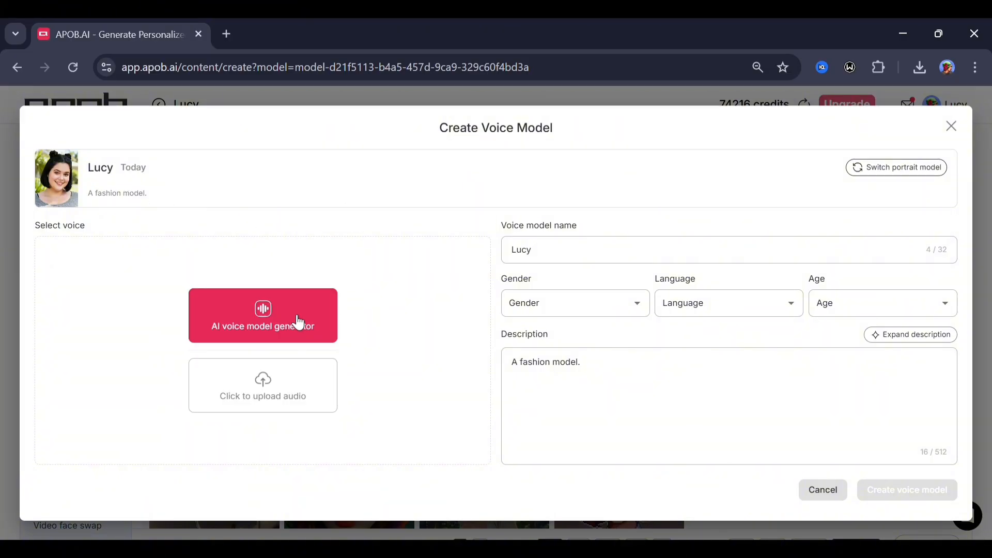
pyautogui.click(575, 302)
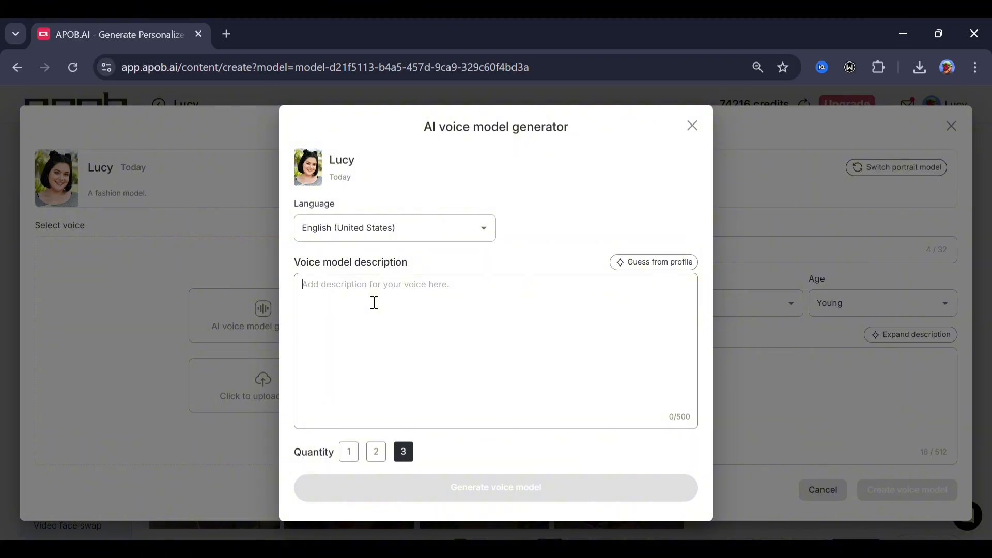
pyautogui.moveTo(633, 266)
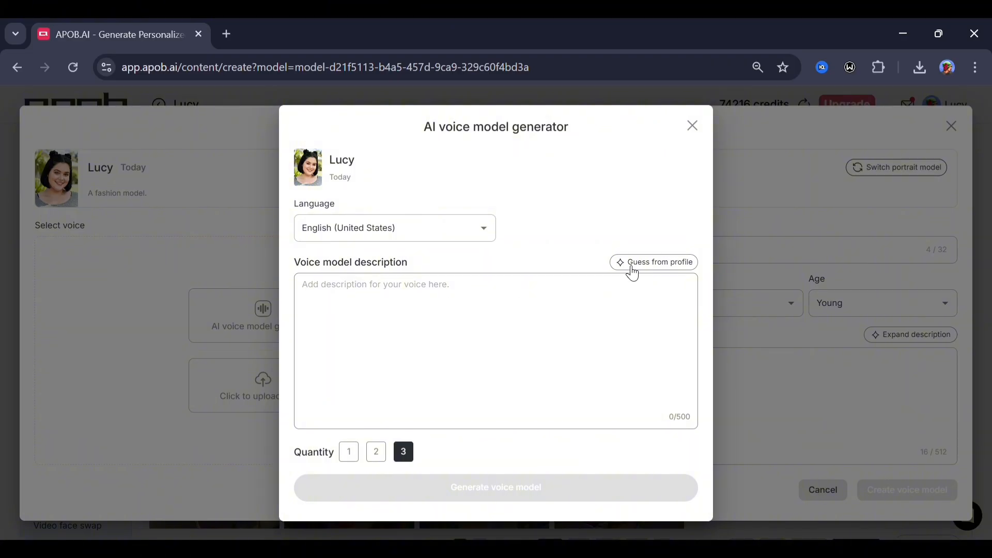
pyautogui.click(653, 262)
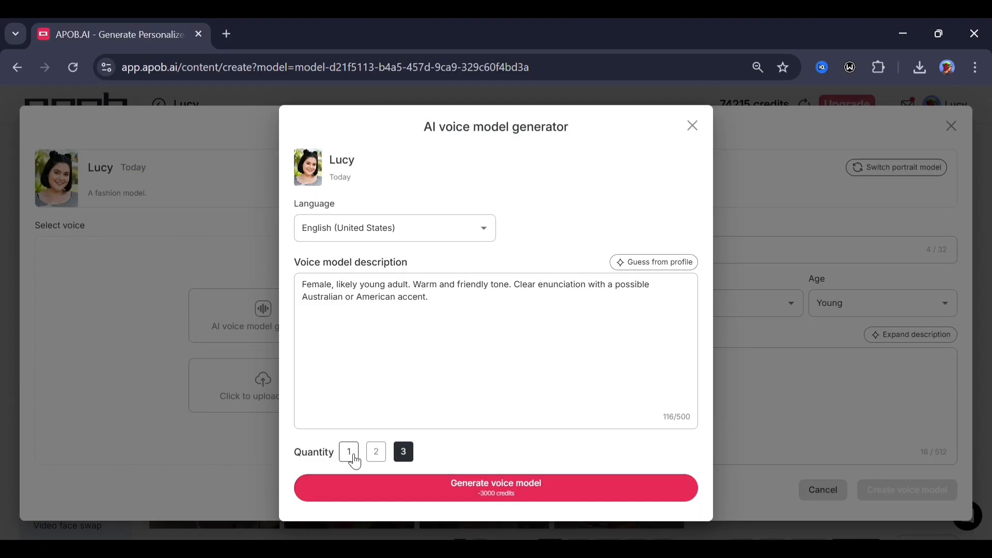
pyautogui.click(376, 452)
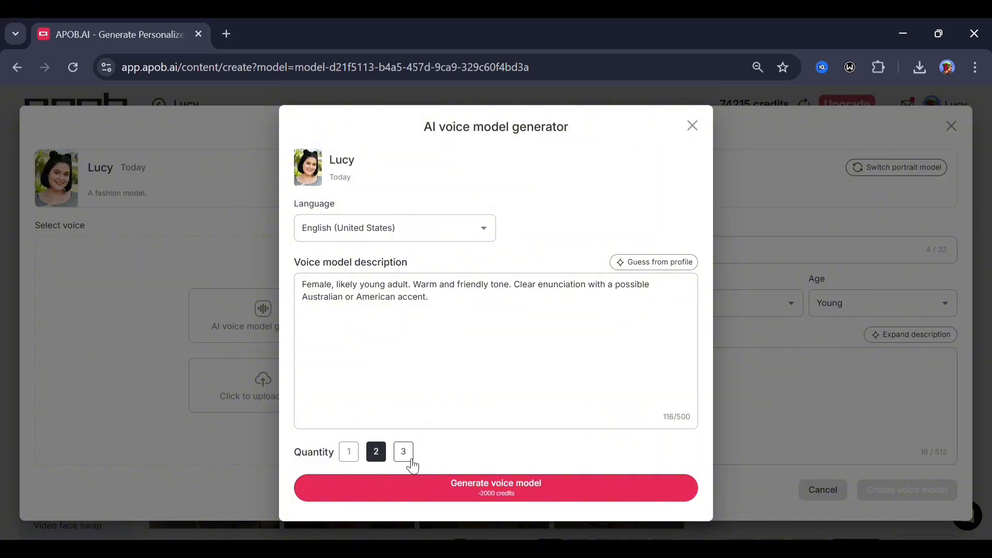
pyautogui.click(496, 487)
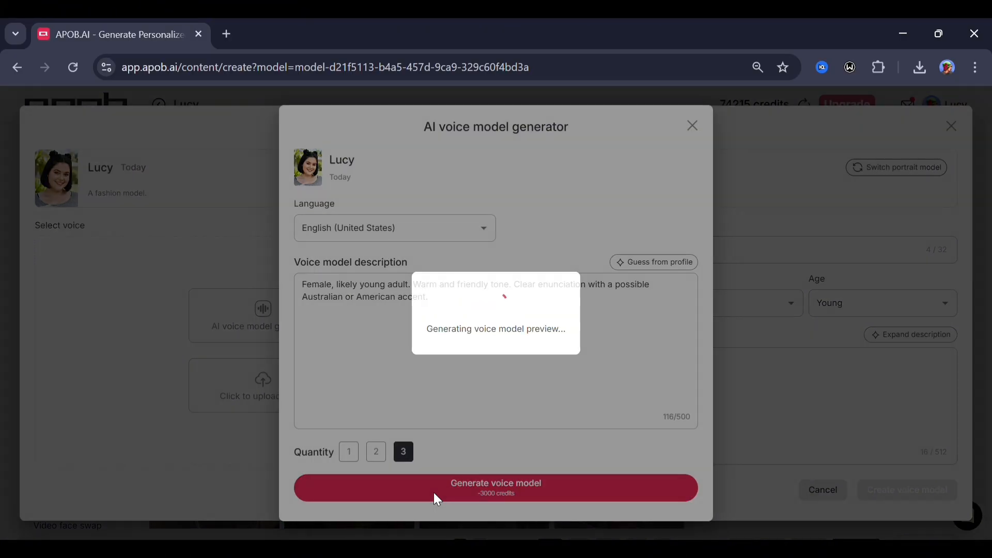
pyautogui.click(449, 443)
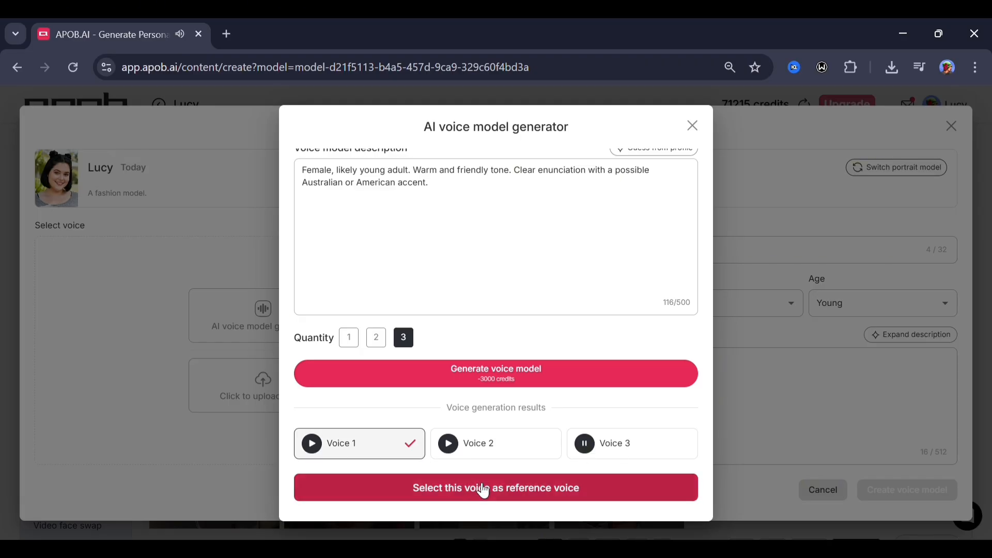
pyautogui.click(496, 487)
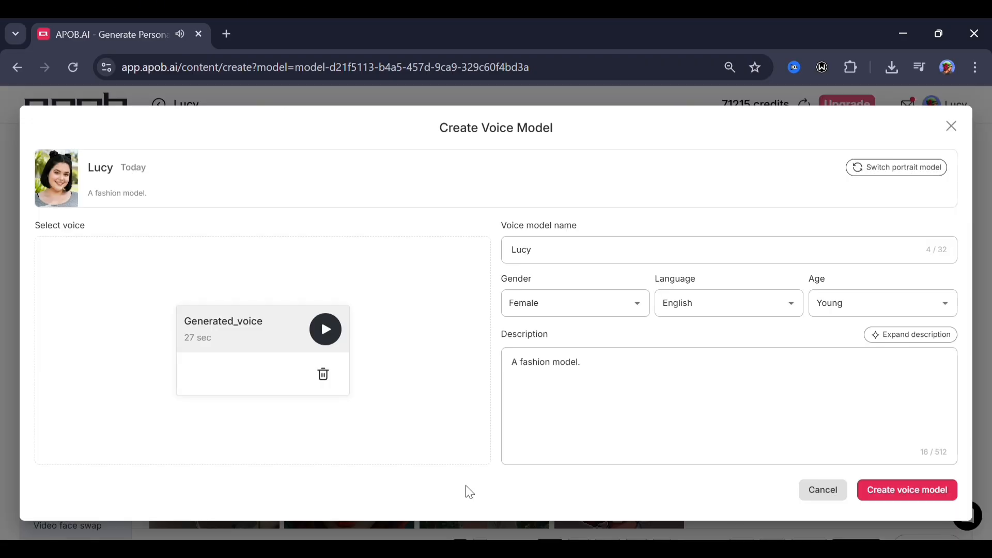
# Create Lucy's voice model, then generate a swimwear image with Cloudy weather in Ultra 4K
pyautogui.click(907, 490)
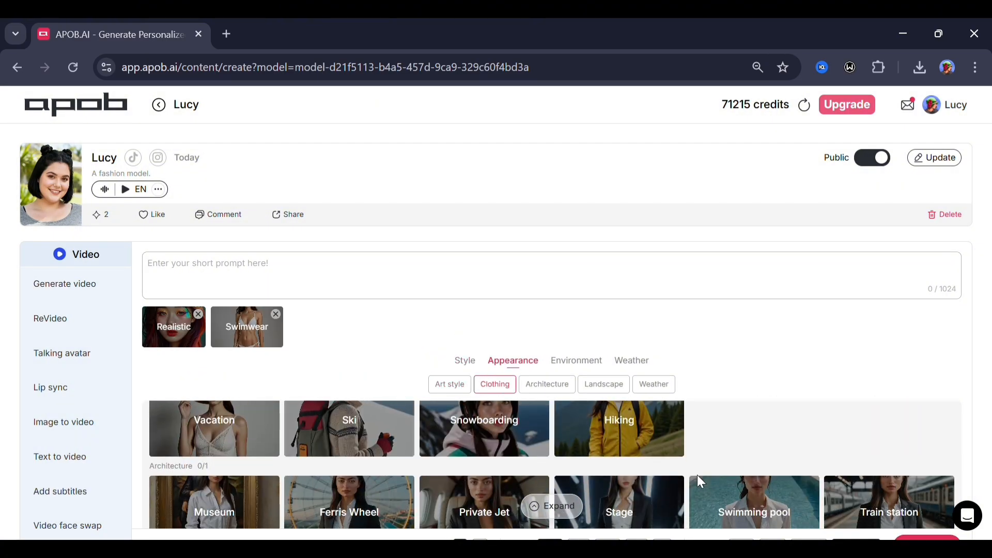
pyautogui.click(631, 359)
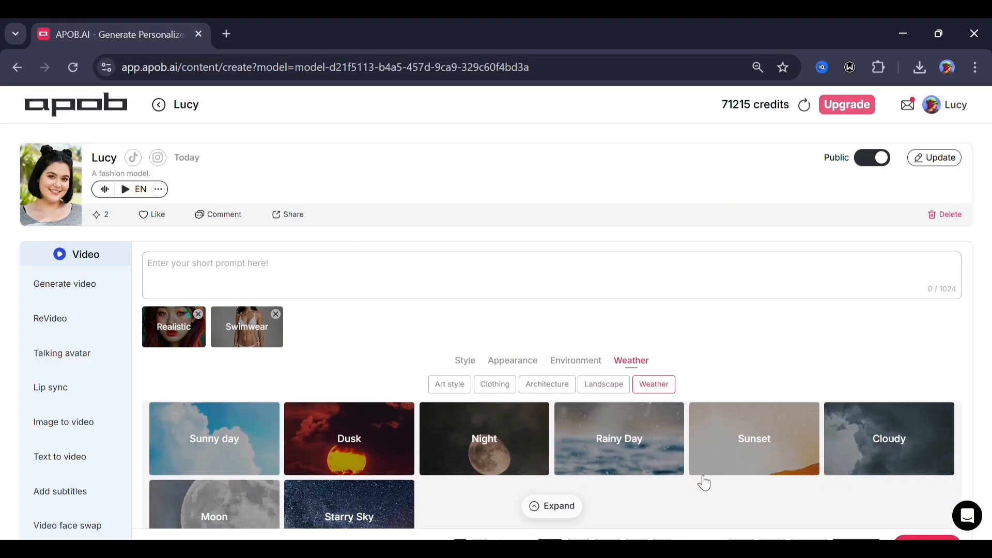
pyautogui.click(889, 438)
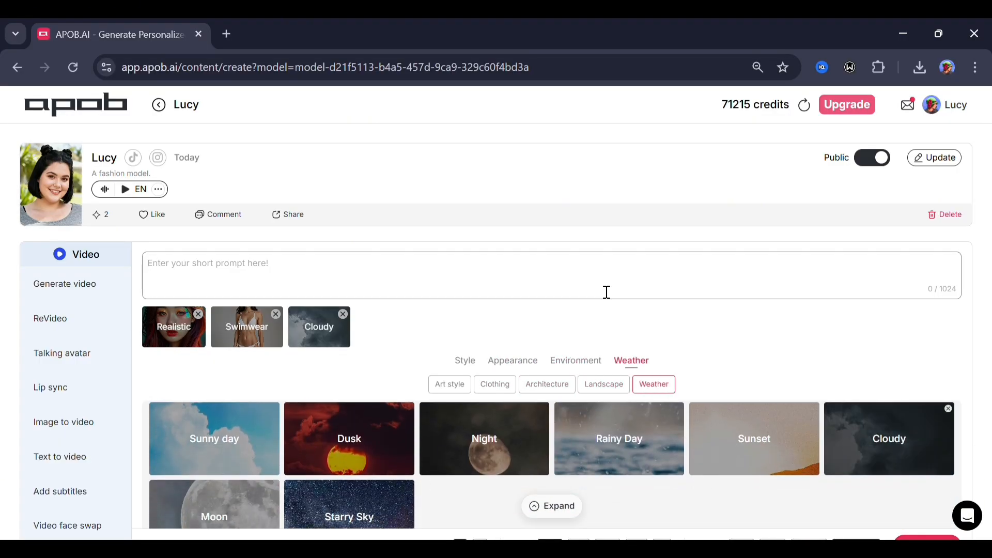
pyautogui.scroll(-3)
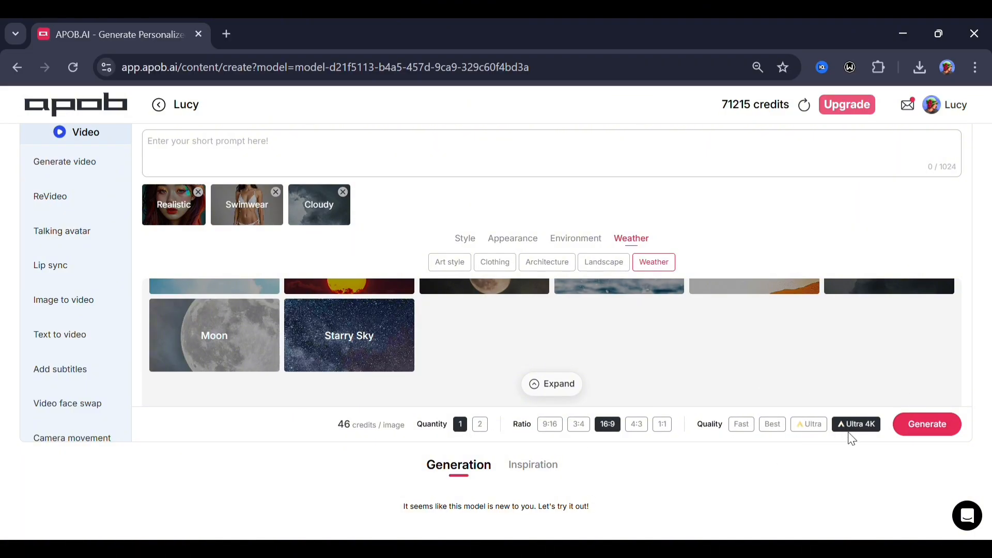
pyautogui.click(926, 424)
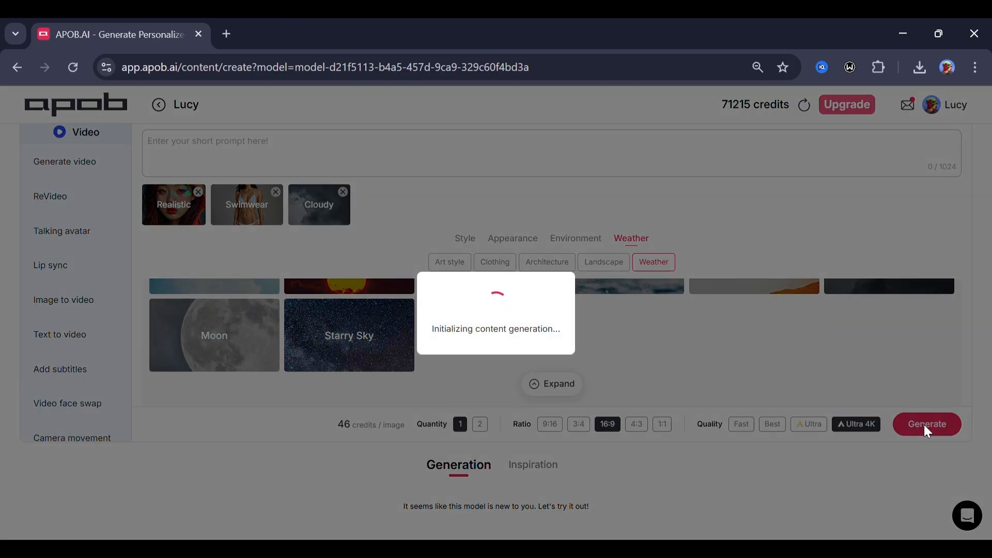
pyautogui.click(926, 423)
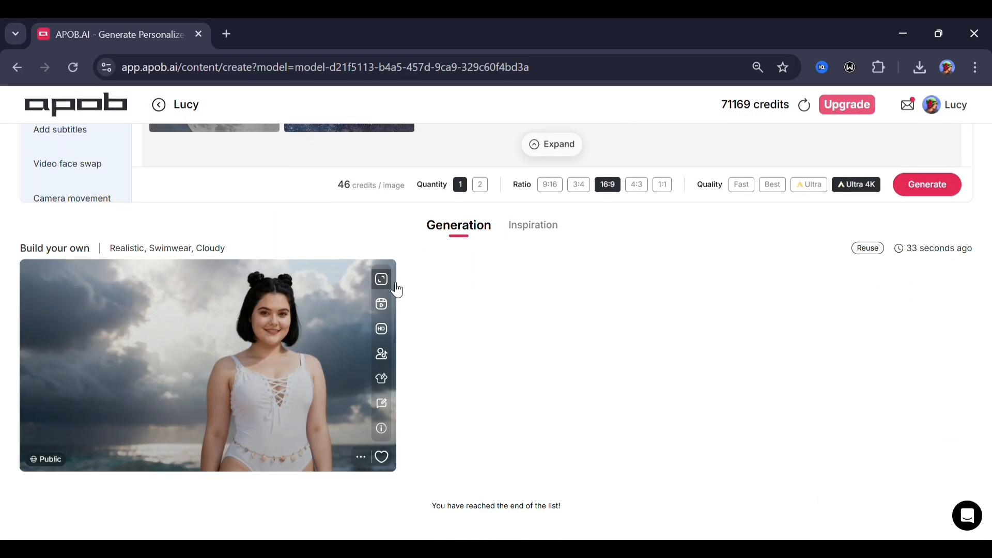
pyautogui.moveTo(382, 279)
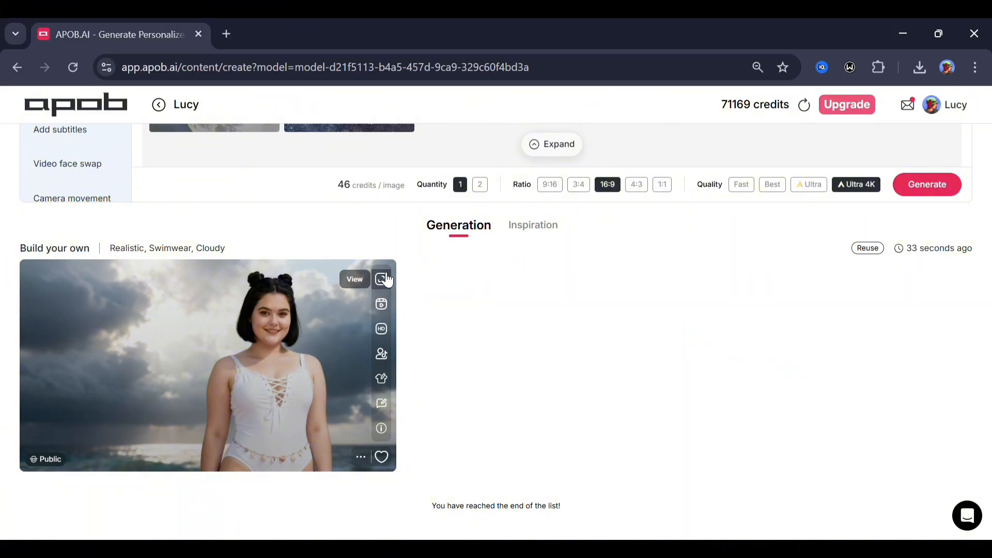
pyautogui.moveTo(380, 303)
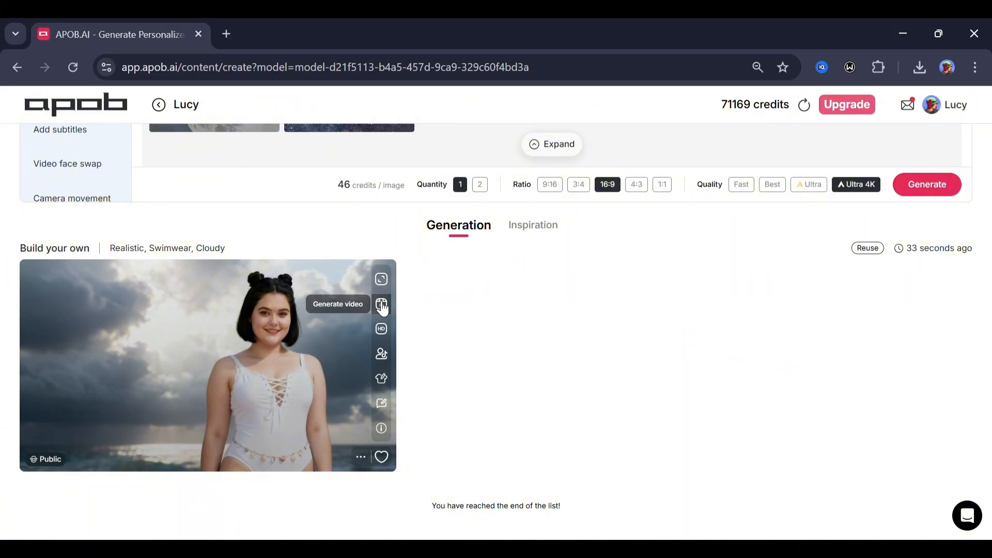
pyautogui.moveTo(382, 354)
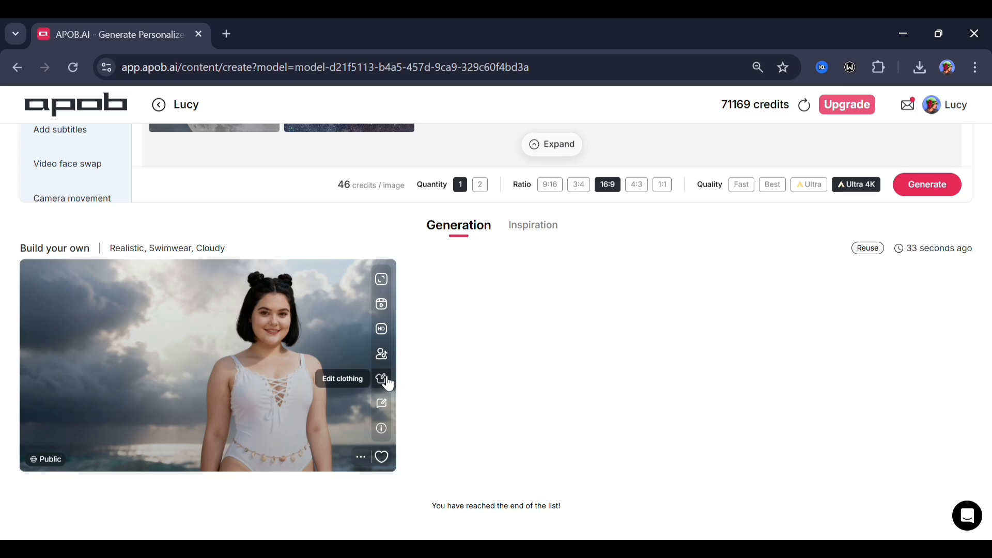
pyautogui.moveTo(380, 402)
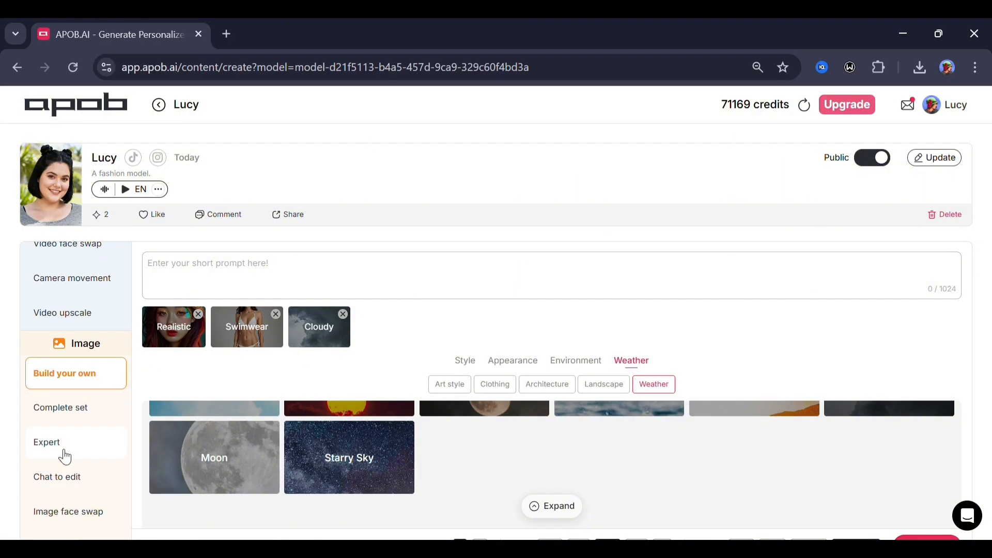
# Generate an Expert-mode 16:9 Ultra 4K image of Lucy on the beach in a bikini with wine, negative prompt 'distortion'
pyautogui.click(46, 442)
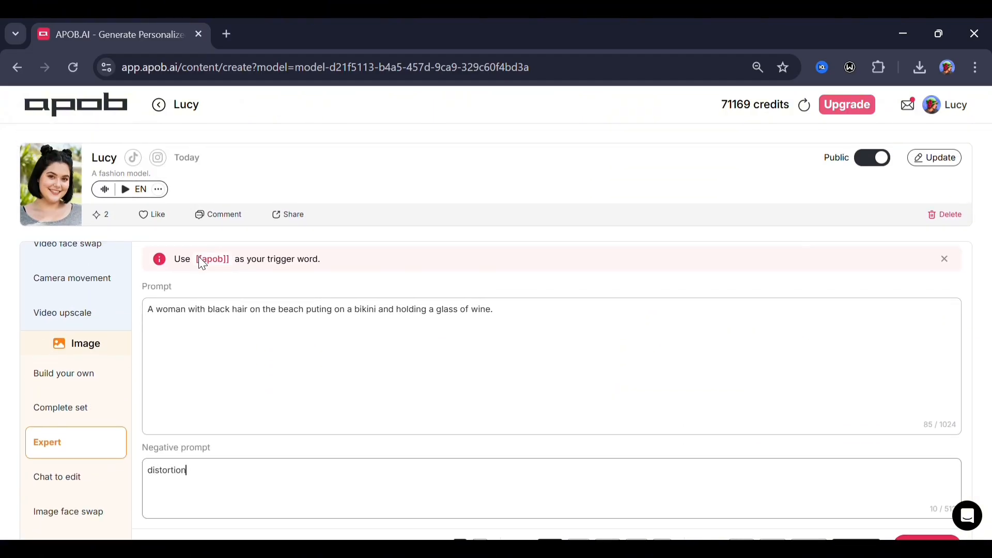
pyautogui.moveTo(217, 264)
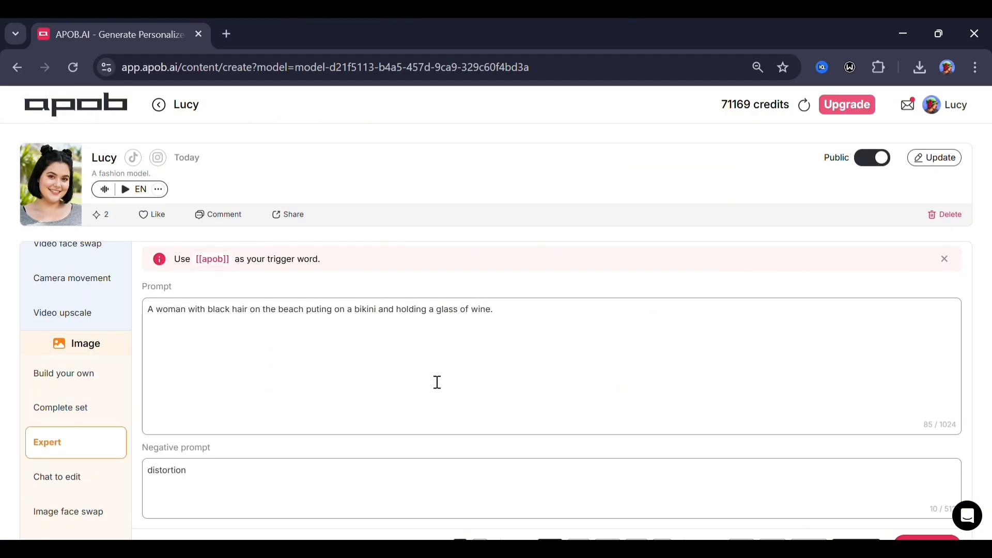
pyautogui.scroll(-3)
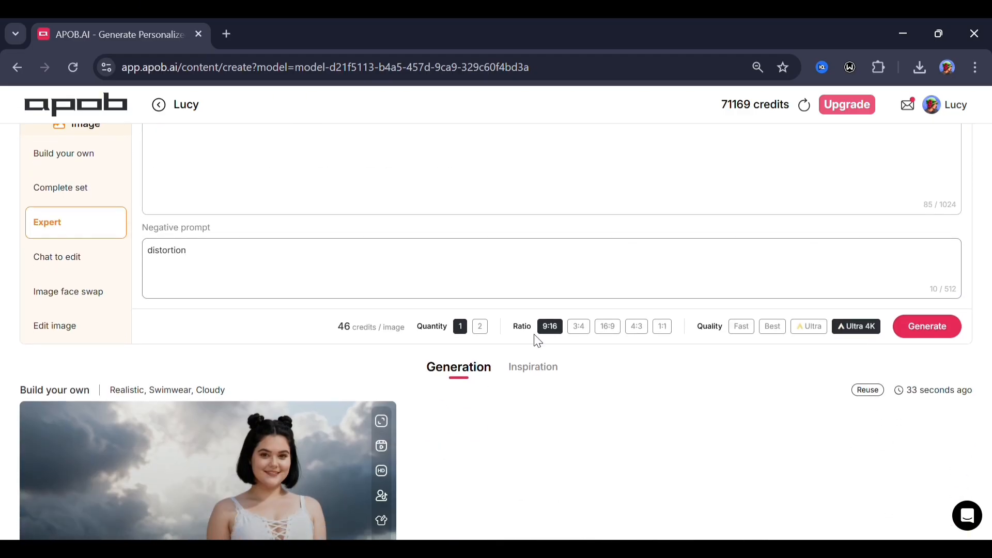
pyautogui.moveTo(595, 330)
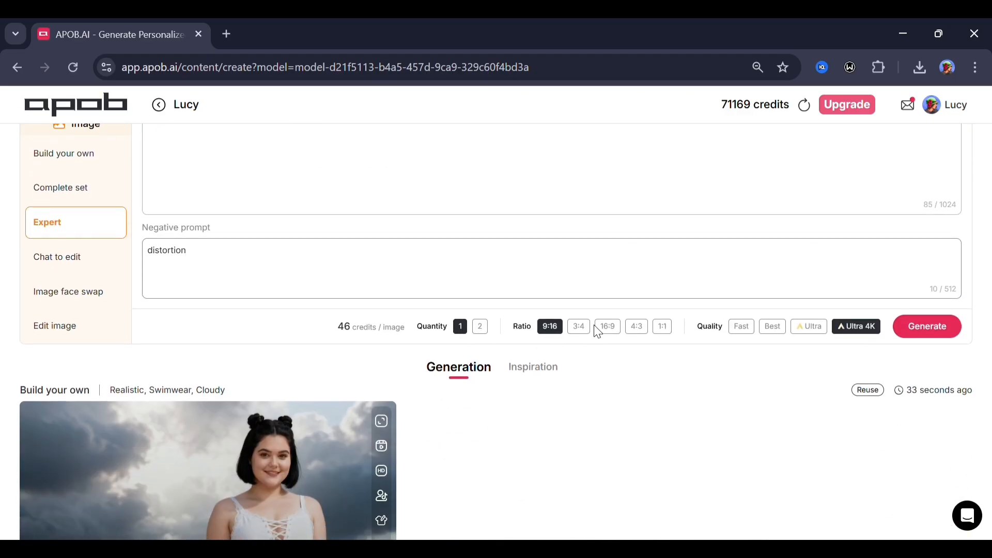
pyautogui.click(607, 325)
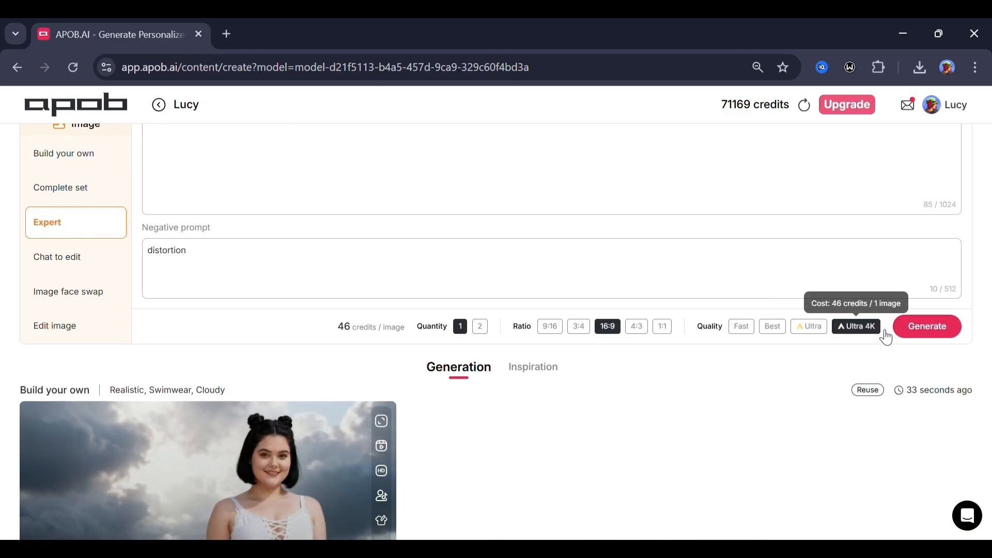
pyautogui.click(927, 326)
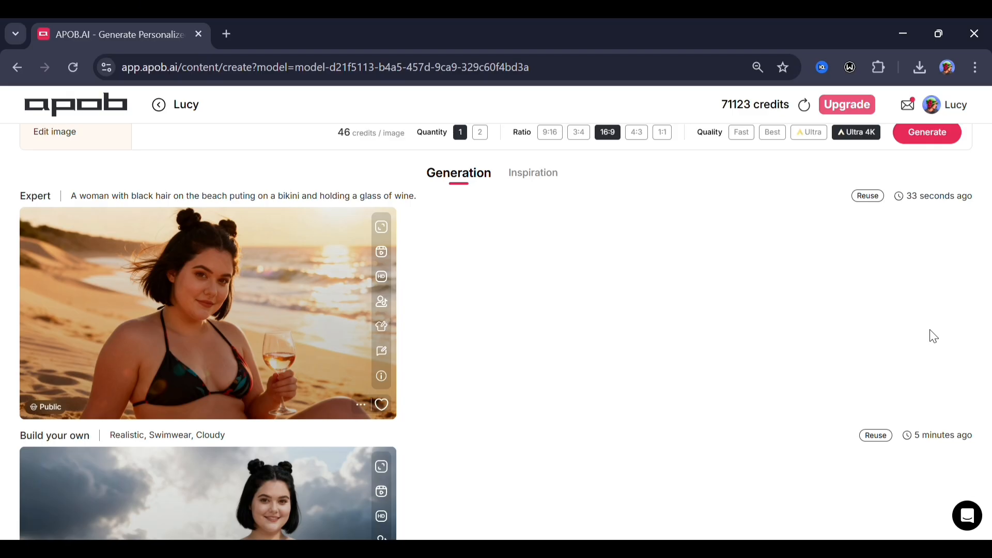
pyautogui.moveTo(380, 251)
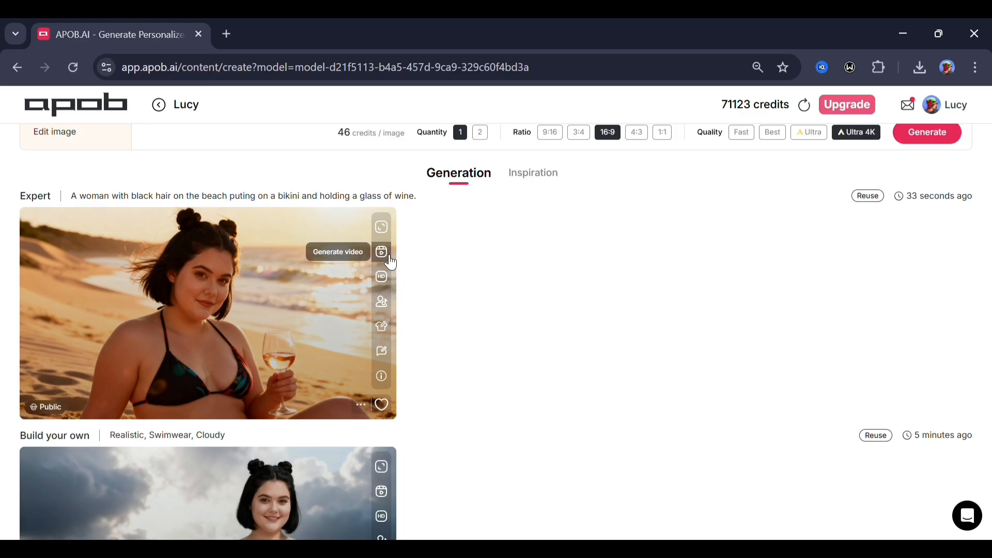
# Generate a 5-second video from the beach image of Lucy swirling her drink with Handheld camera movement
pyautogui.click(380, 251)
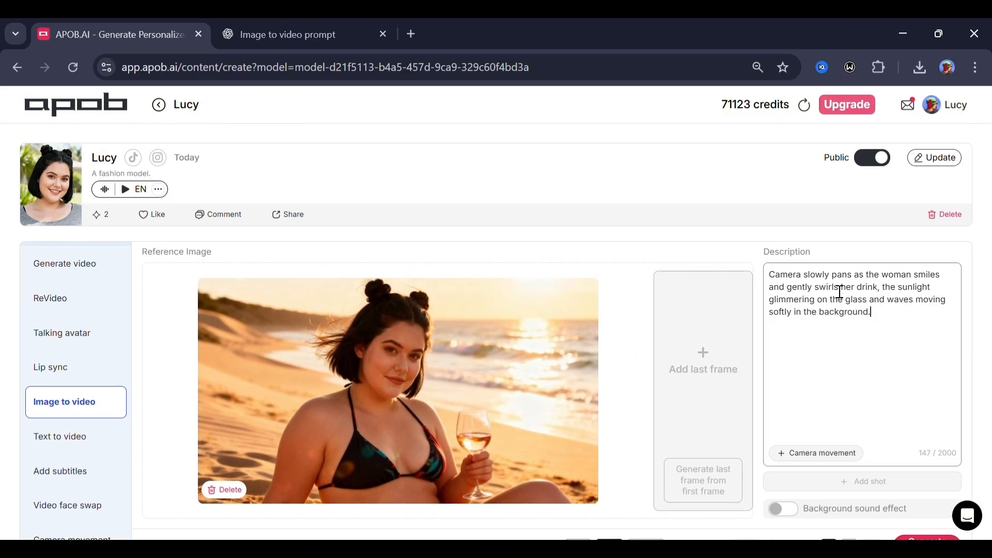
pyautogui.moveTo(862, 395)
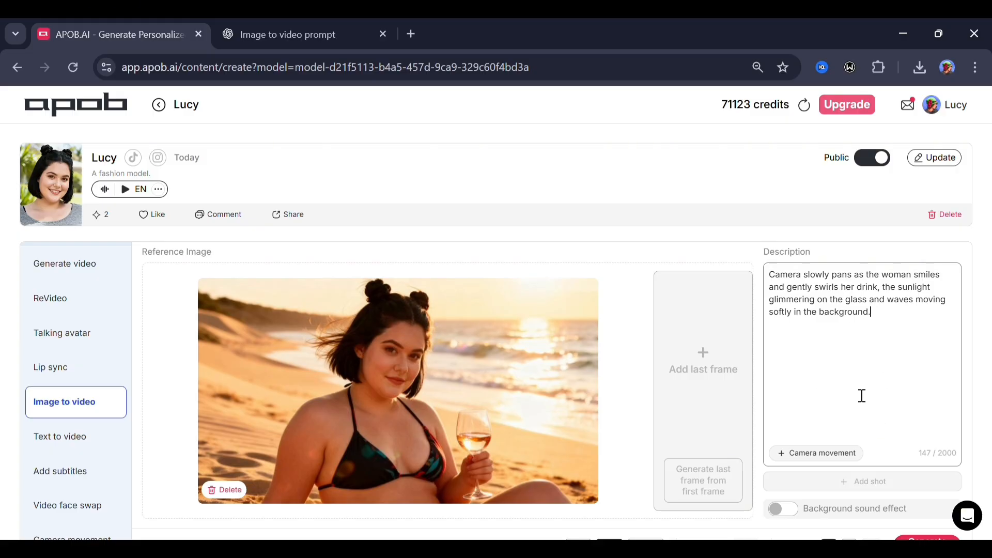
pyautogui.click(816, 454)
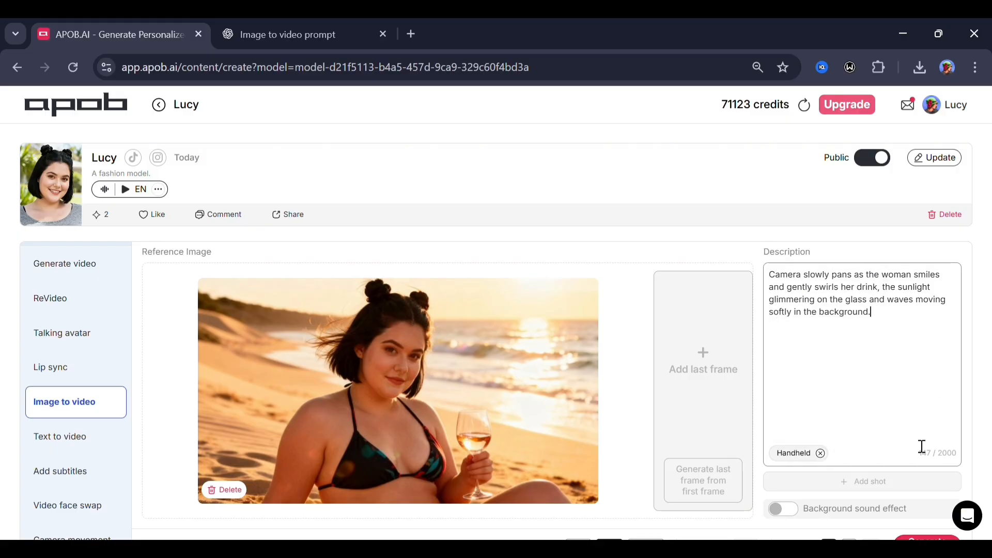
pyautogui.scroll(-3)
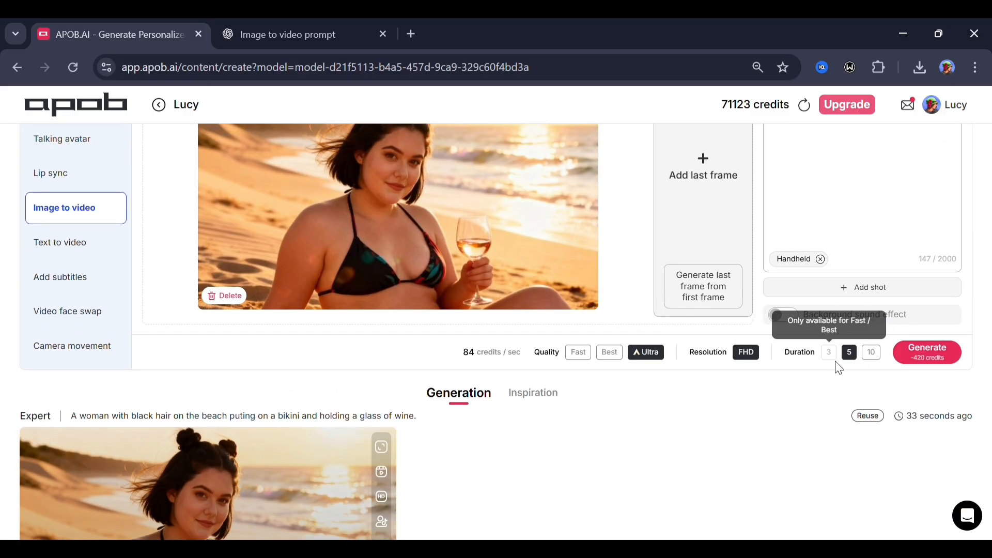
pyautogui.click(926, 352)
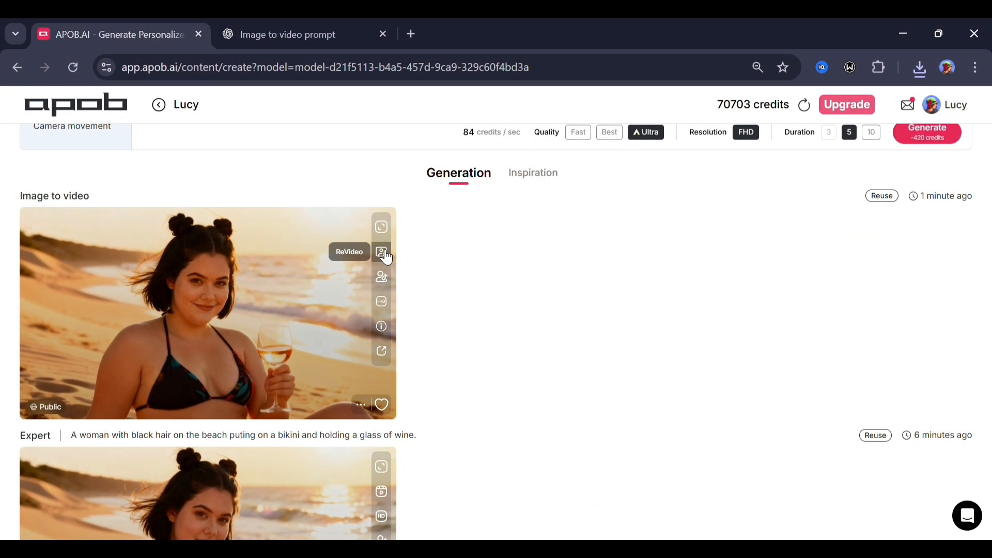
# Send the beach video to ReVideo and load it as the Lip sync reference video
pyautogui.click(381, 251)
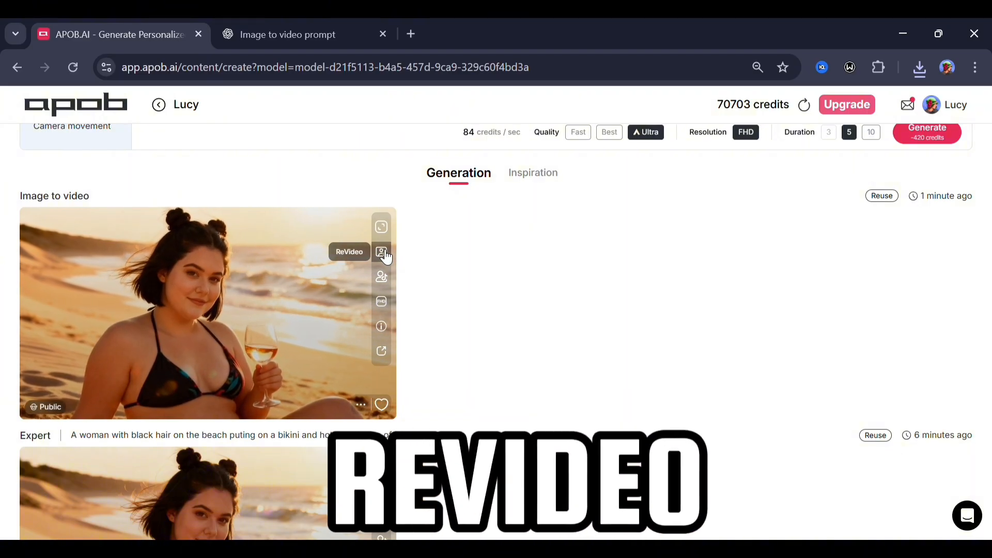
pyautogui.click(380, 251)
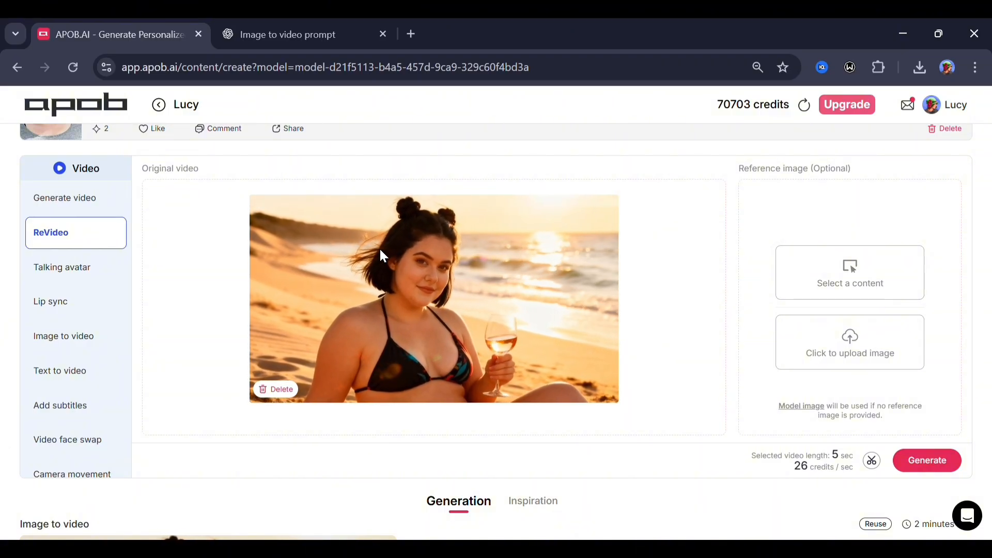
pyautogui.click(49, 302)
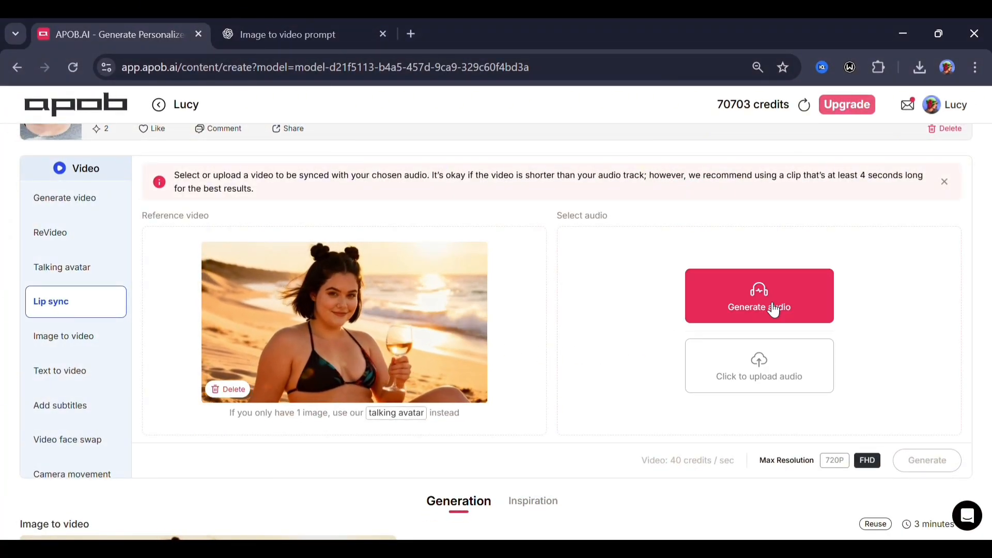
# Generate Lucy's spoken audio from the script, attach it, and launch the lip-synced beach video
pyautogui.click(758, 295)
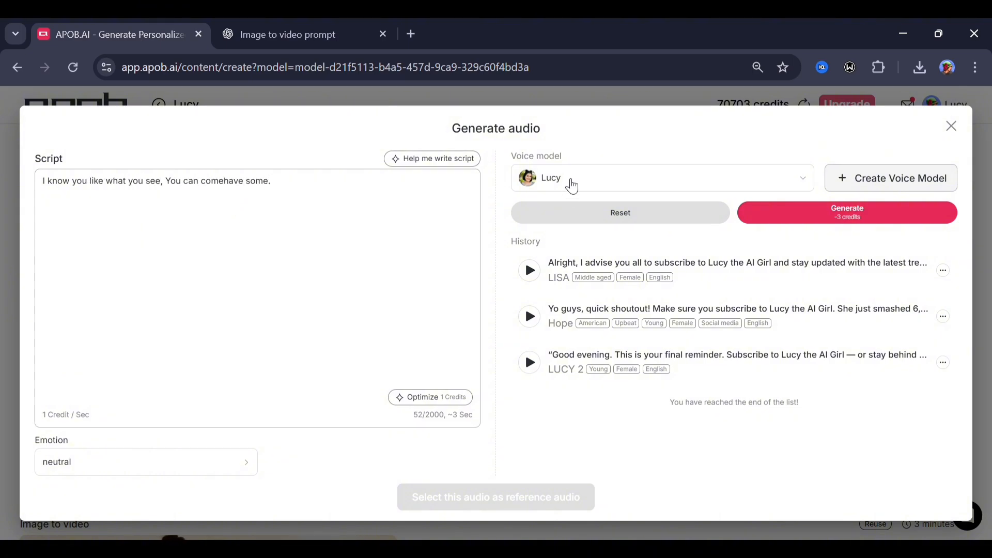
pyautogui.moveTo(610, 175)
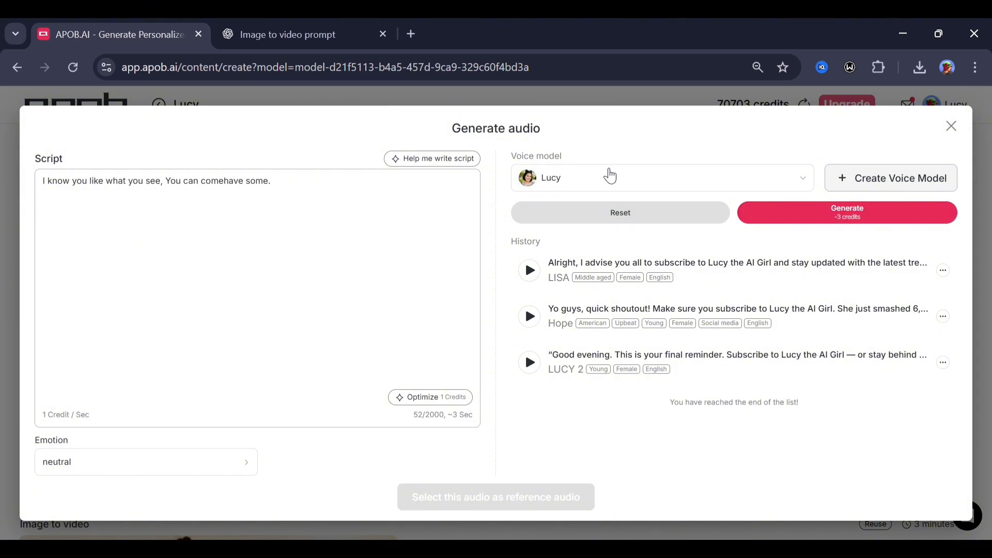
pyautogui.moveTo(816, 217)
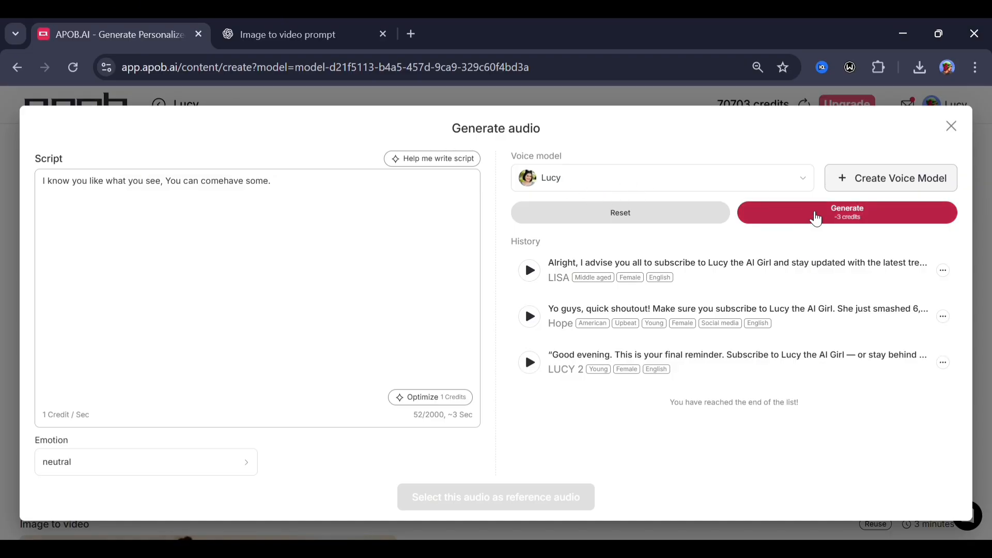
pyautogui.click(847, 213)
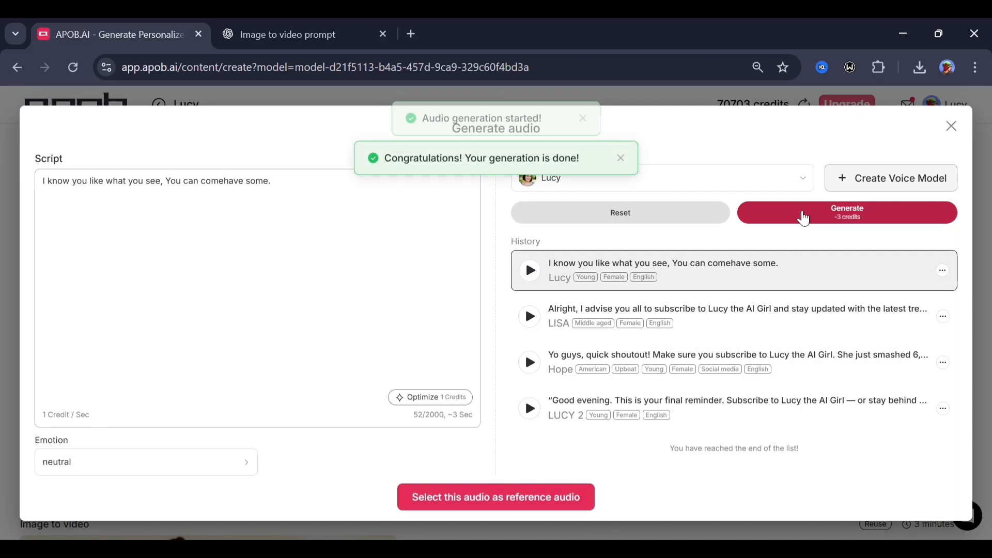
pyautogui.click(496, 497)
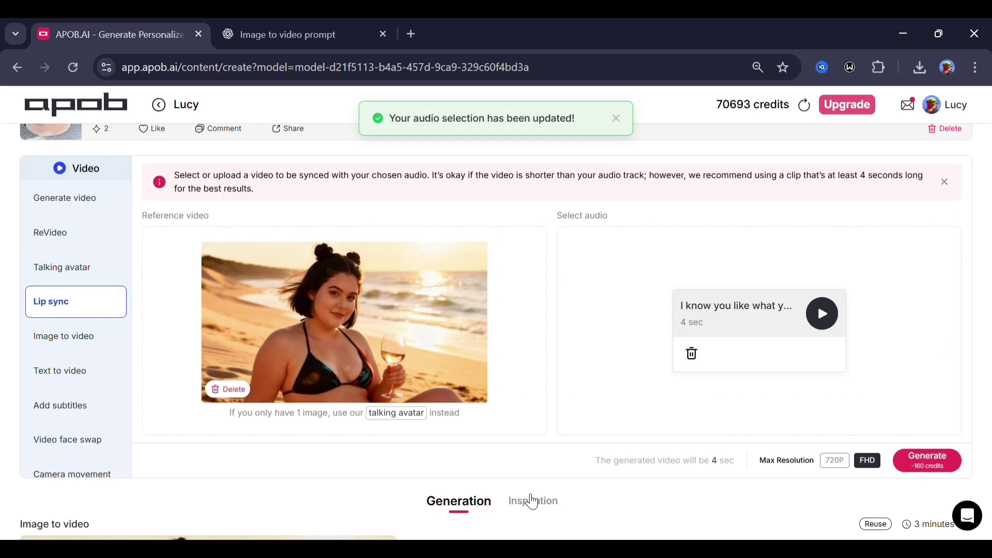
pyautogui.click(927, 461)
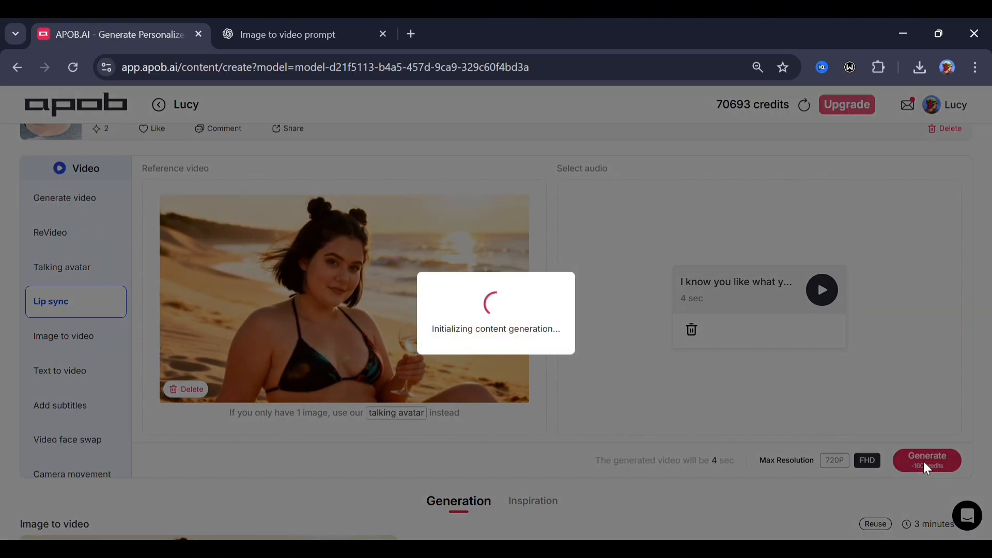
pyautogui.click(926, 459)
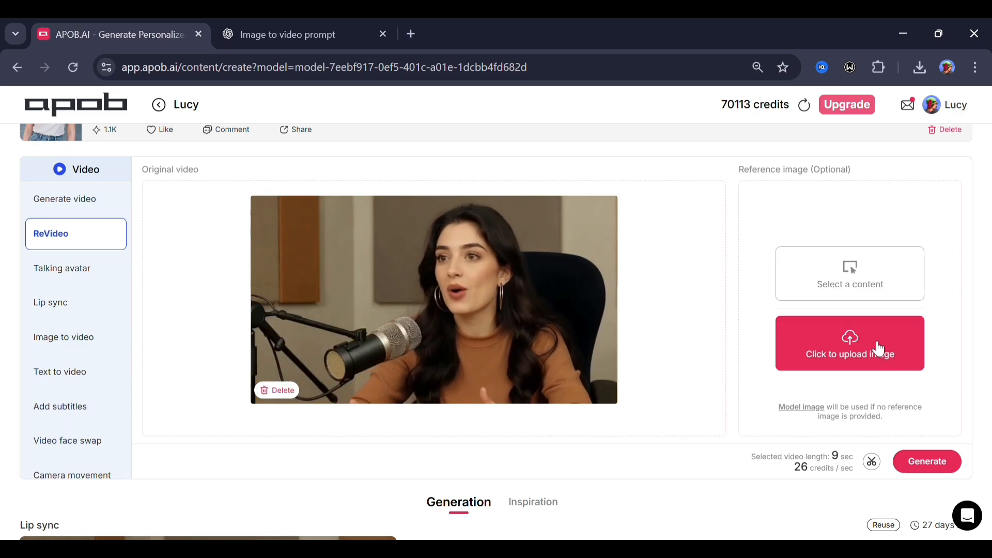
# Upload a red-haired character image, generate the ReVideo swap and download the finished clip
pyautogui.click(849, 343)
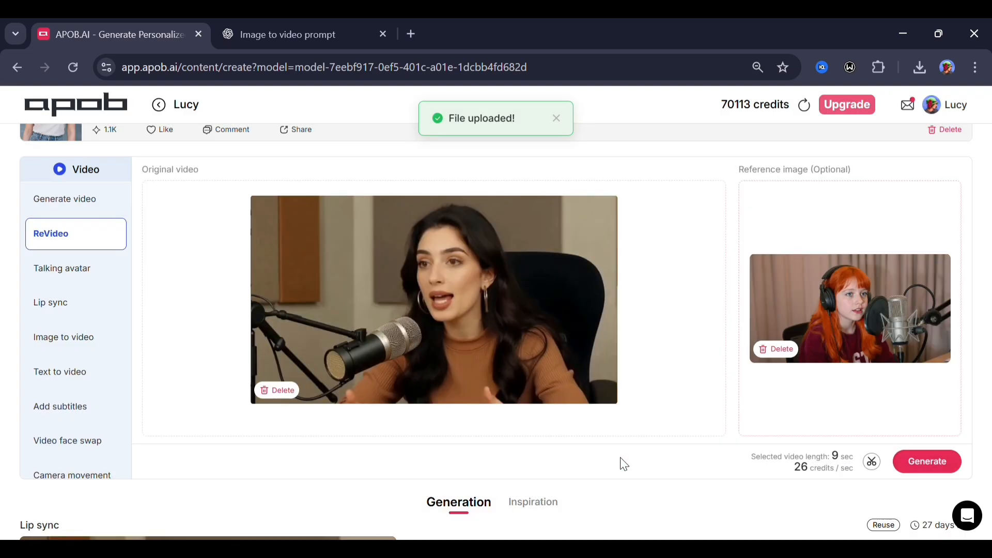
pyautogui.click(926, 461)
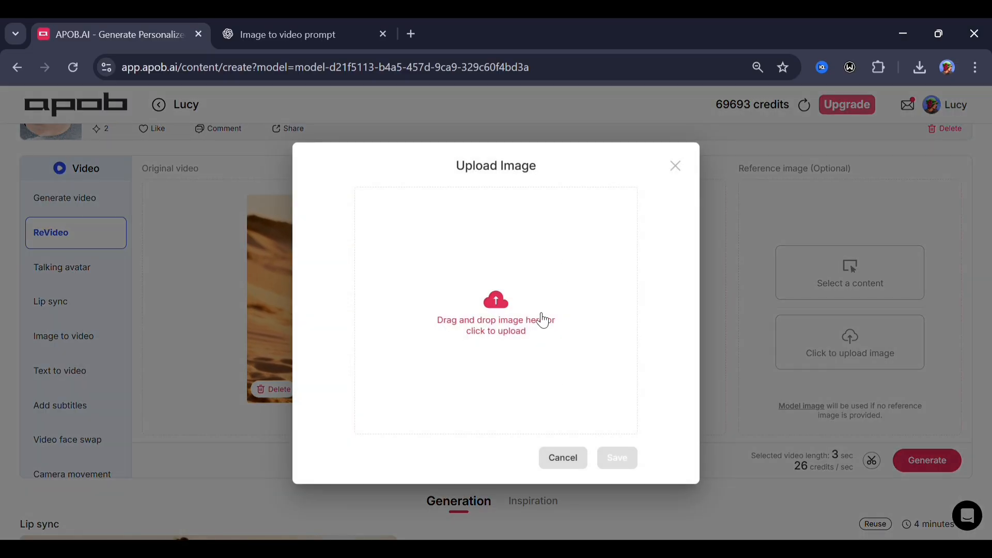
pyautogui.click(496, 314)
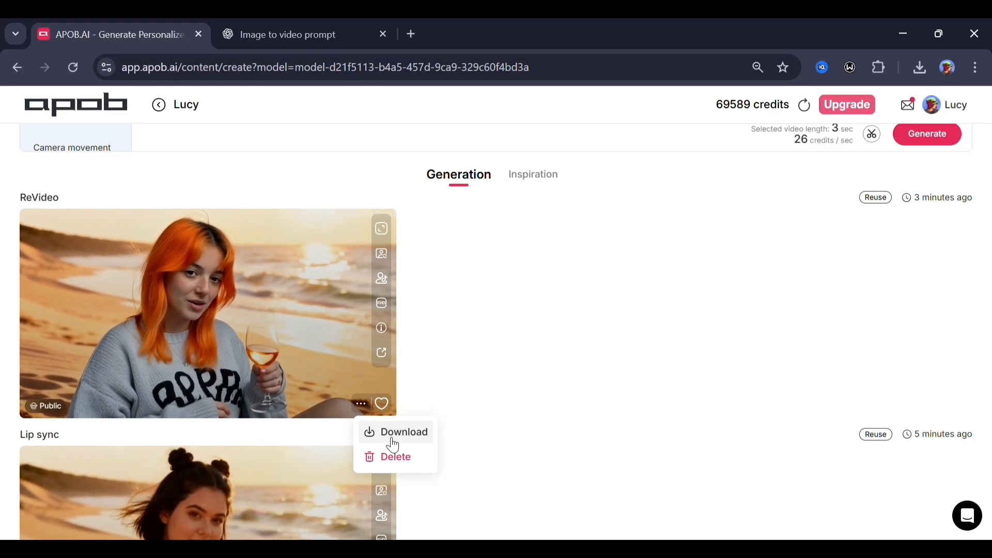
pyautogui.click(395, 432)
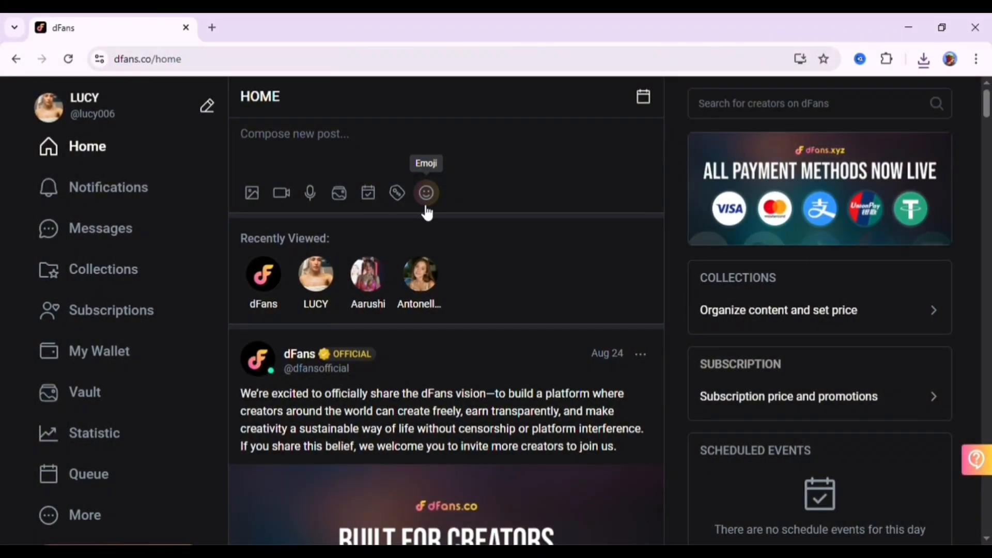
pyautogui.moveTo(519, 405)
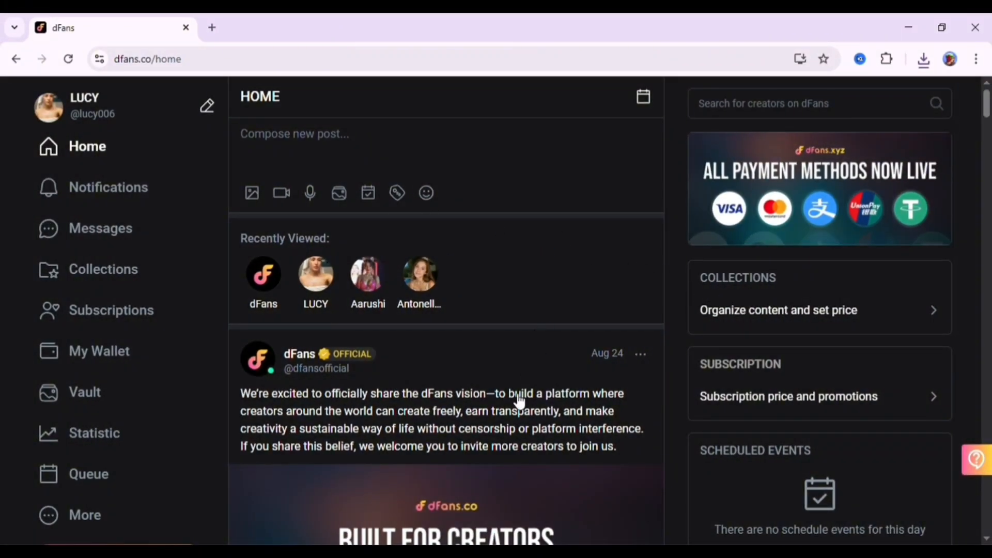
pyautogui.scroll(-3)
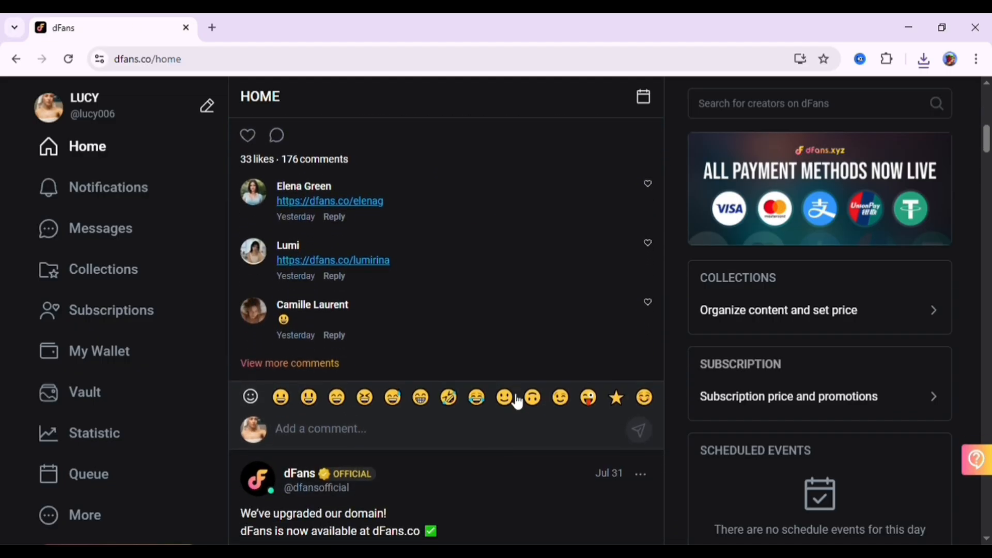
pyautogui.scroll(3)
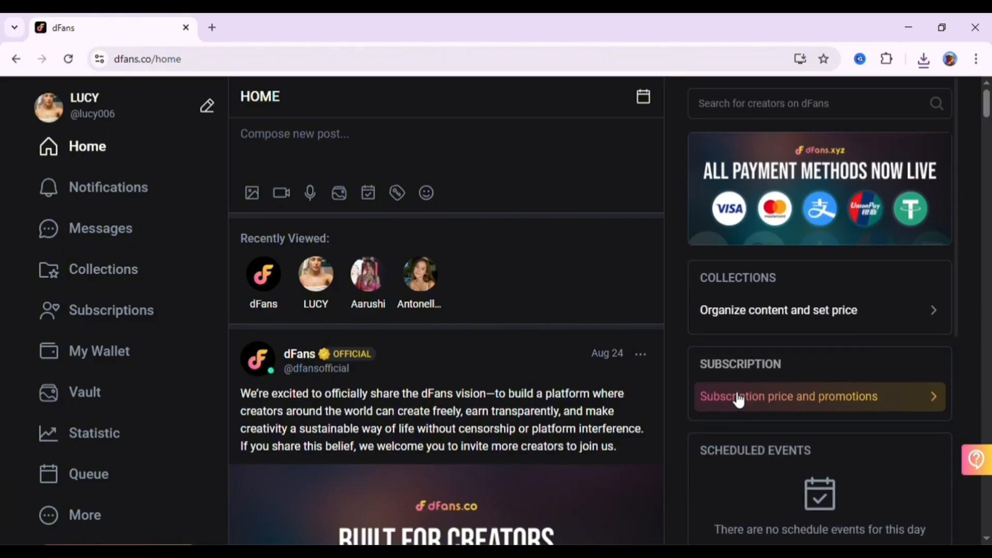
pyautogui.moveTo(157, 359)
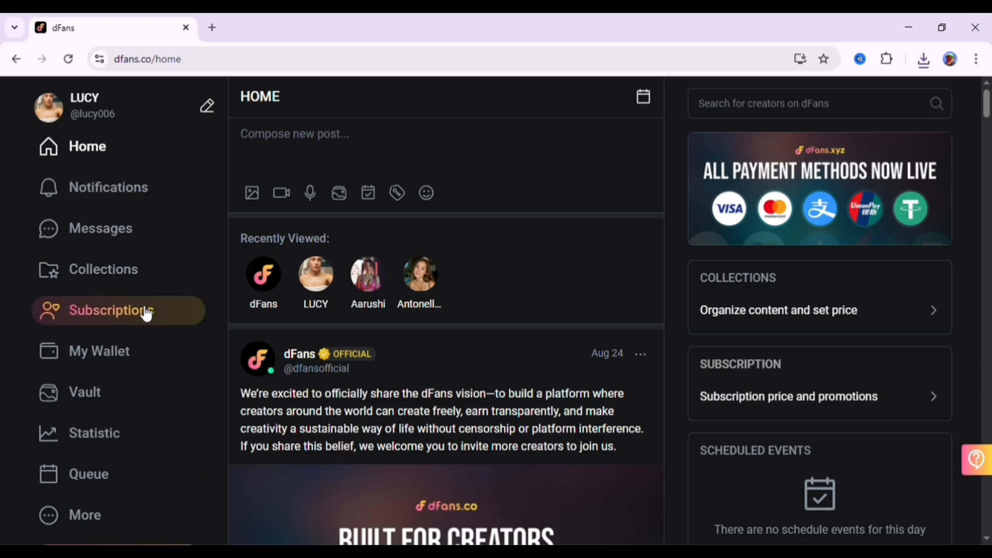
pyautogui.moveTo(82, 519)
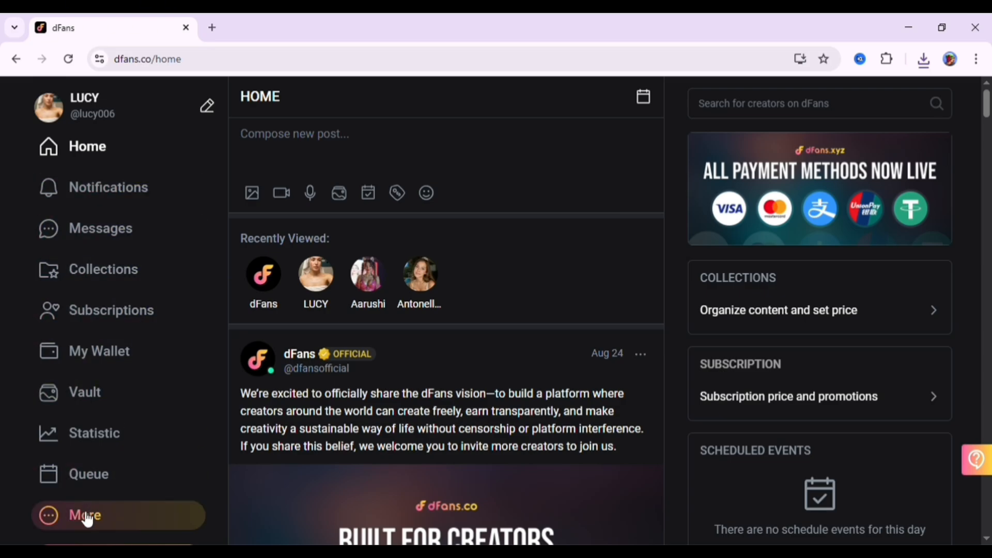
pyautogui.click(85, 515)
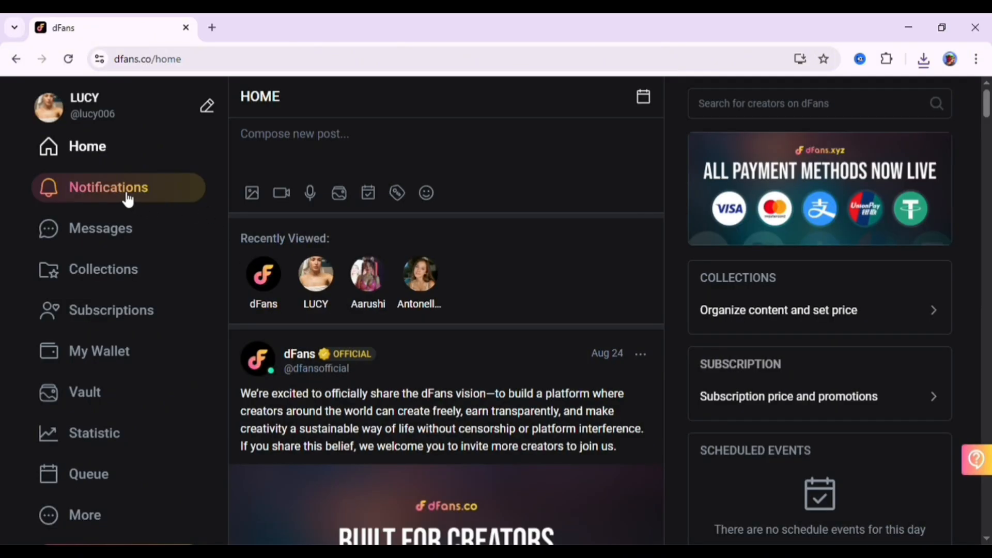
# Browse the dFans notifications and direct messages, then reach the account settings
pyautogui.click(109, 187)
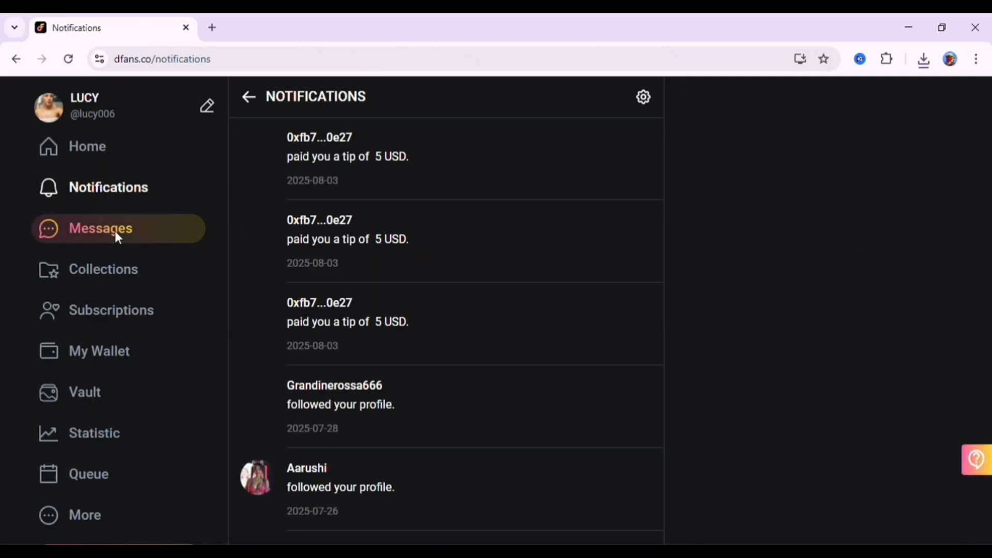
pyautogui.click(100, 228)
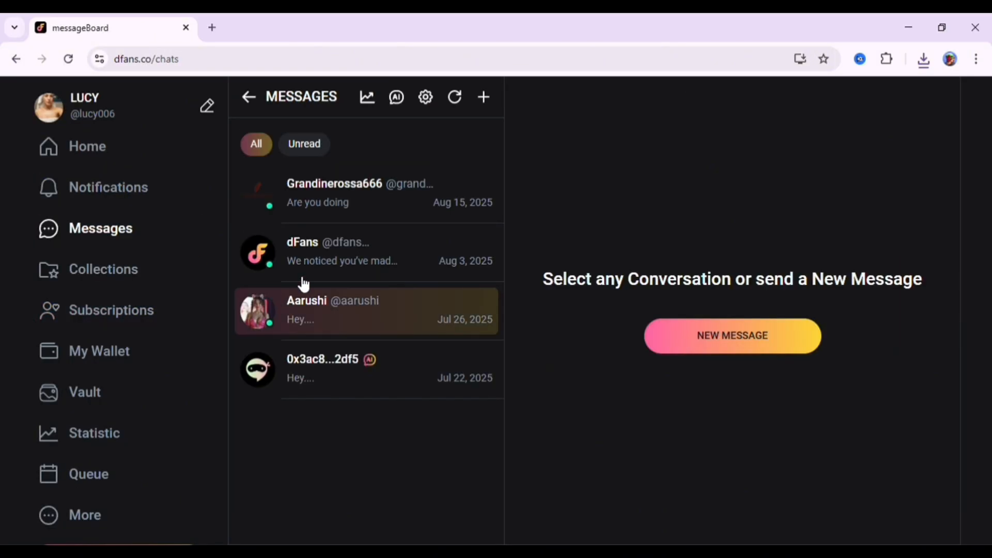
pyautogui.moveTo(116, 306)
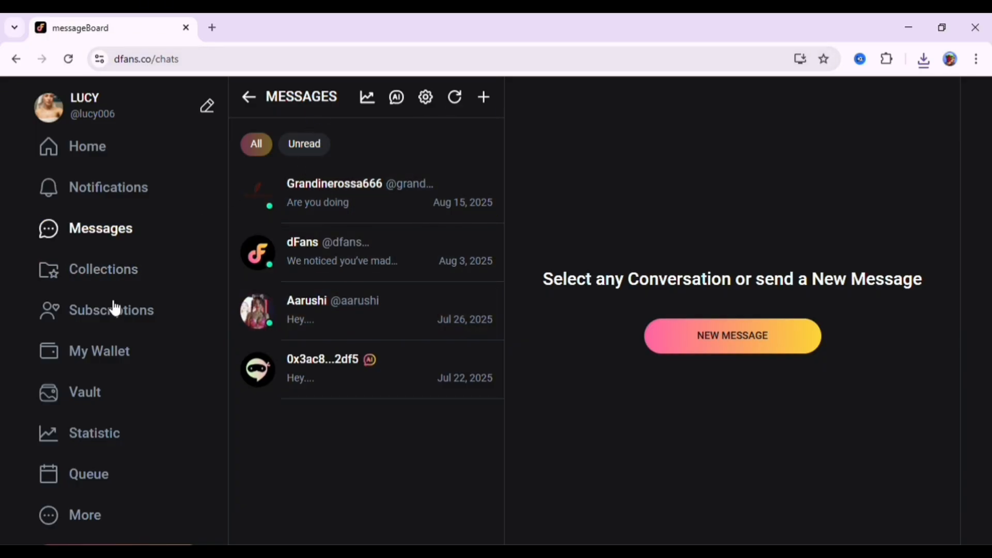
pyautogui.moveTo(99, 526)
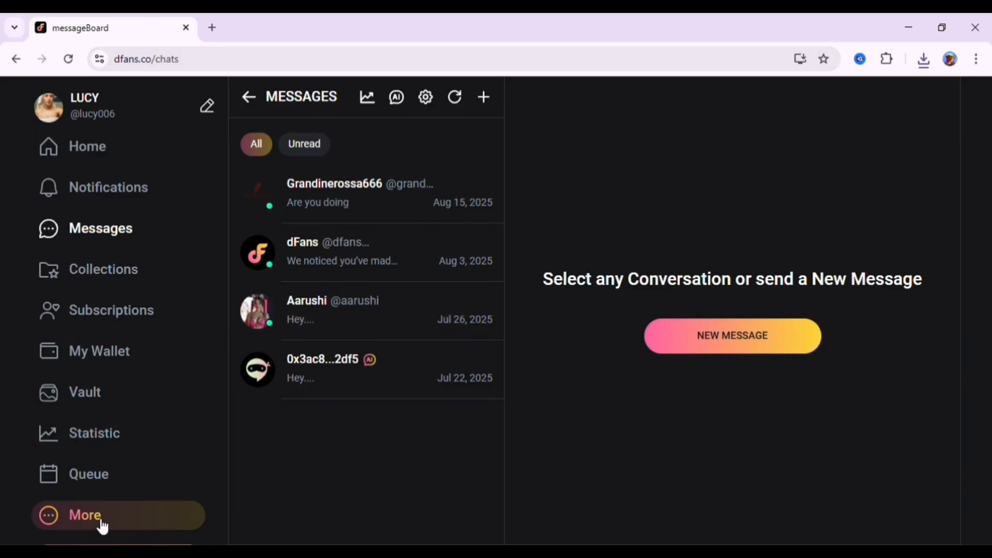
pyautogui.click(85, 514)
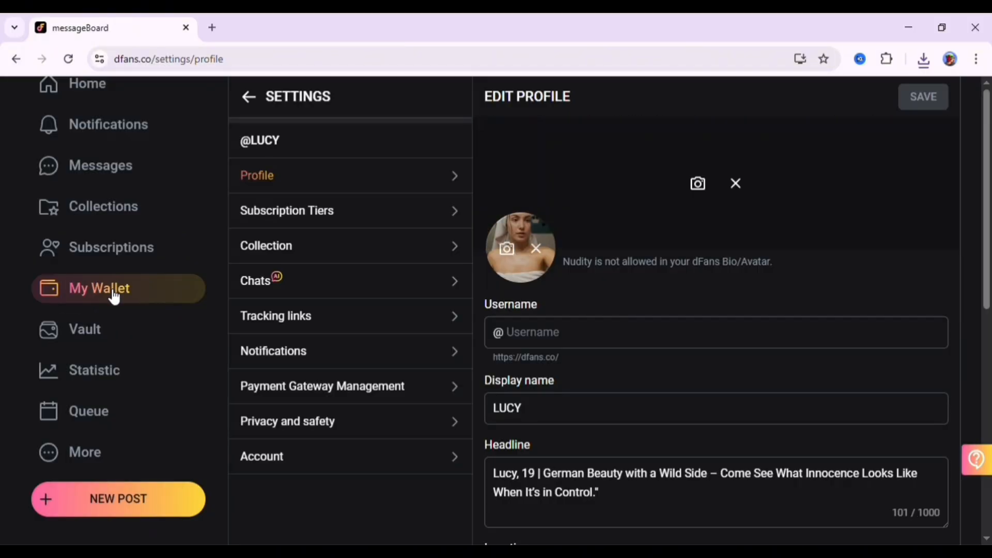
# View Lucy's chat settings including the welcome message and the AI Chat Companion persona
pyautogui.click(255, 281)
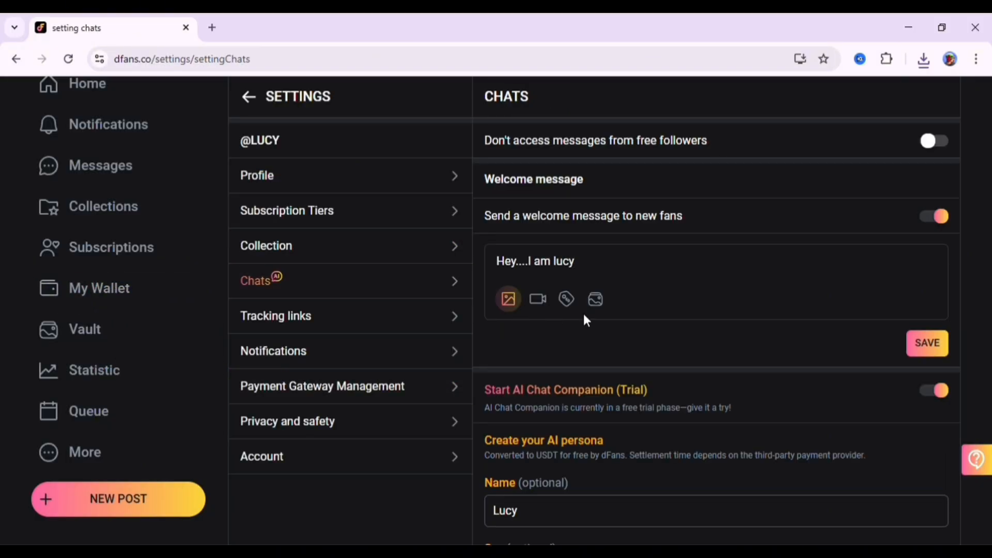
pyautogui.moveTo(897, 319)
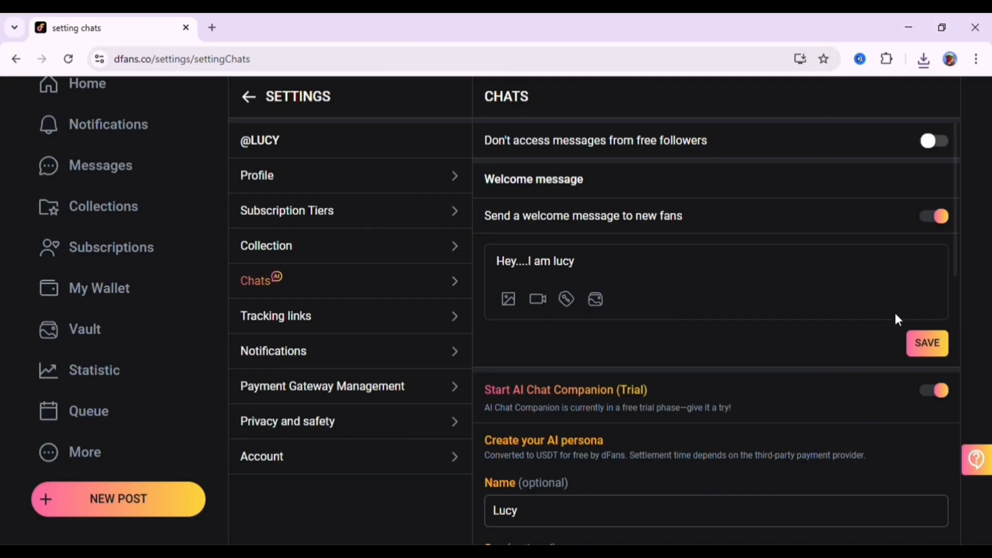
pyautogui.scroll(-3)
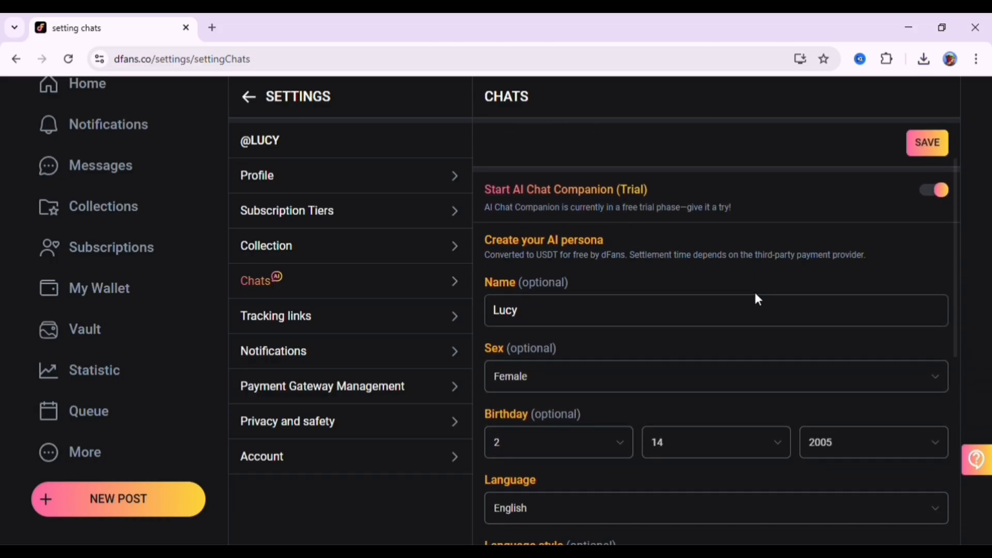
pyautogui.scroll(-3)
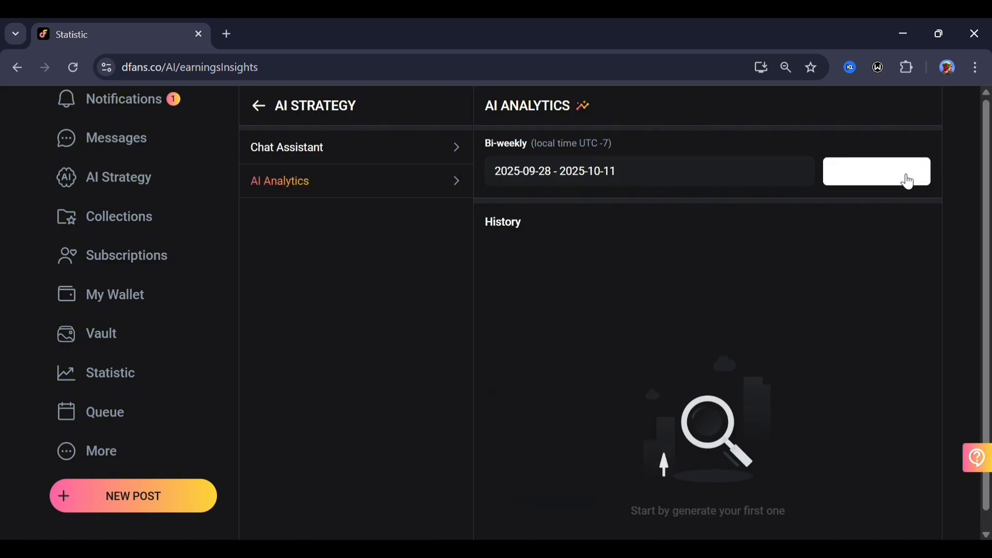
# Generate the bi-weekly AI analytics report for 2025-09-28 to 2025-10-11 and review its zero revenue and low traffic
pyautogui.click(876, 171)
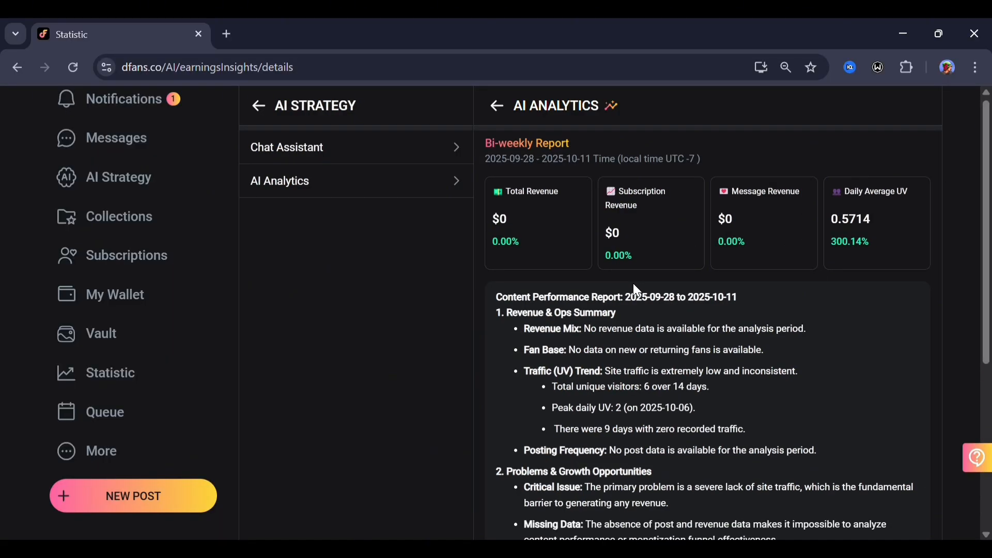
pyautogui.scroll(-3)
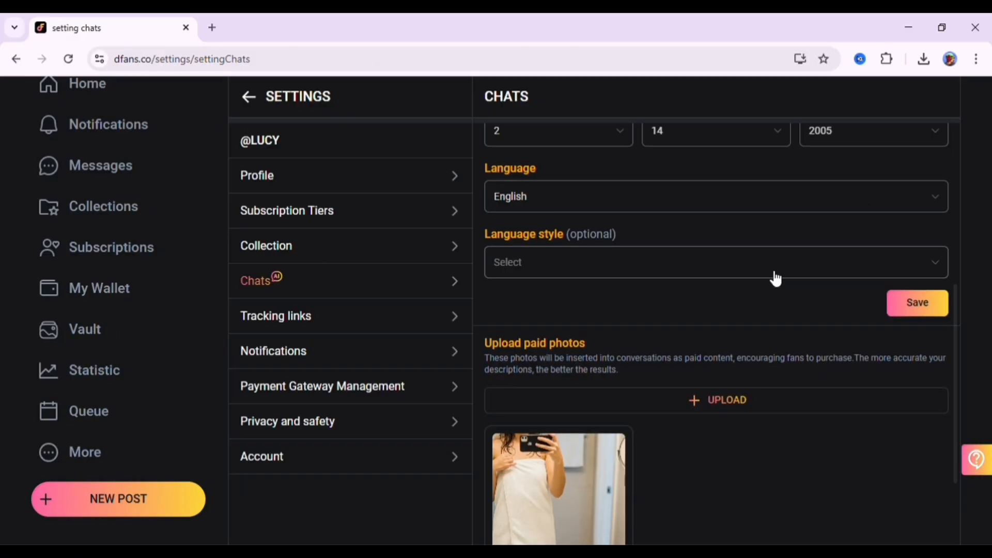
# Return to the dFans home feed and browse its posts
pyautogui.click(87, 83)
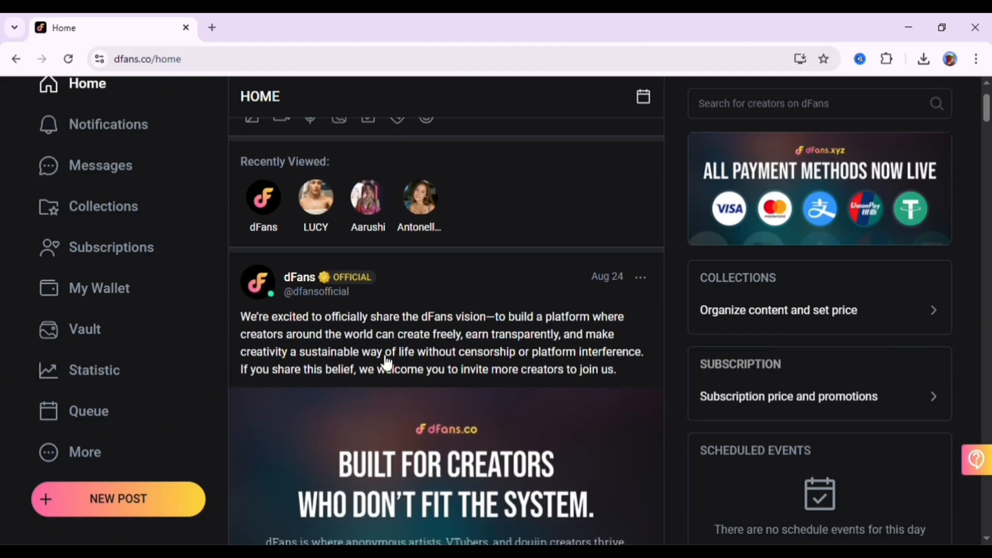
pyautogui.scroll(-3)
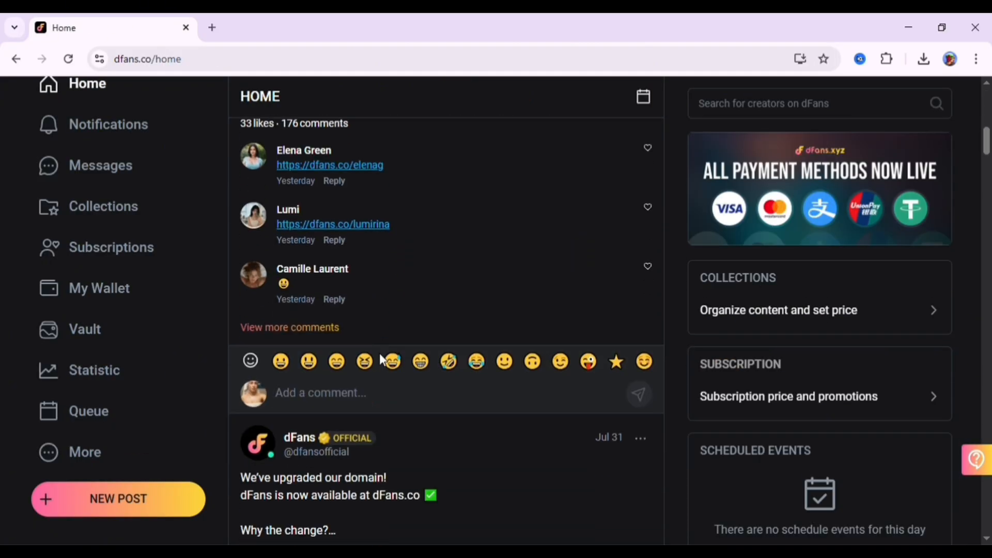
pyautogui.scroll(-3)
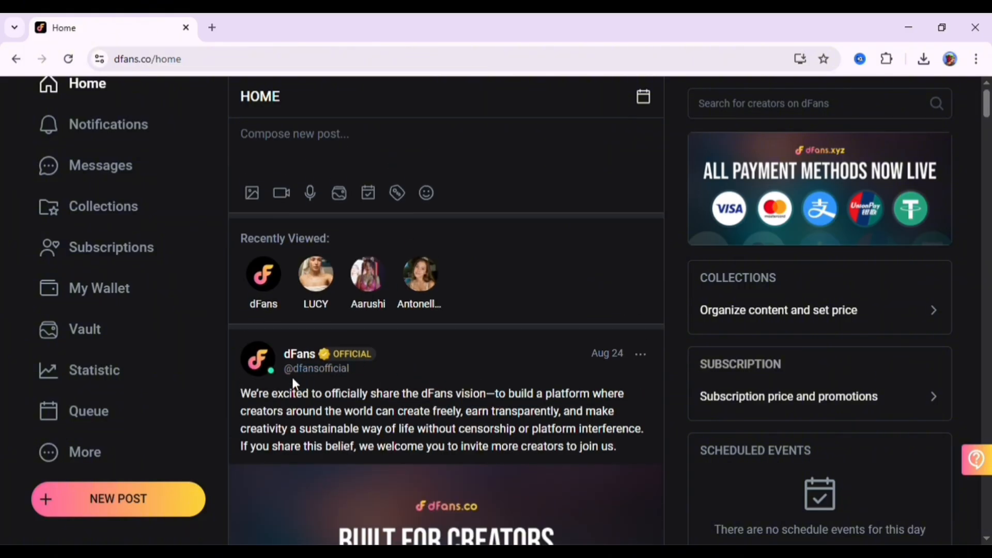
pyautogui.moveTo(269, 469)
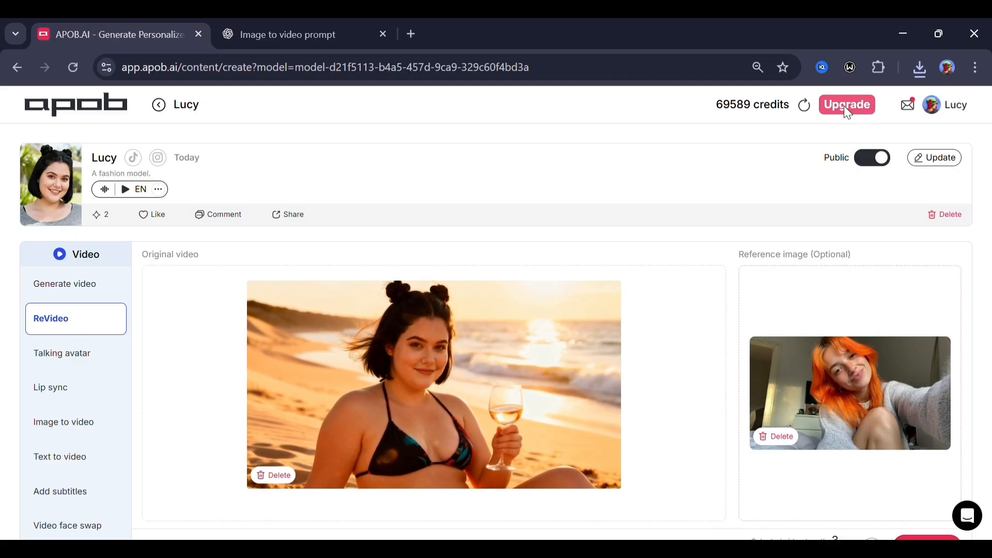
pyautogui.click(847, 104)
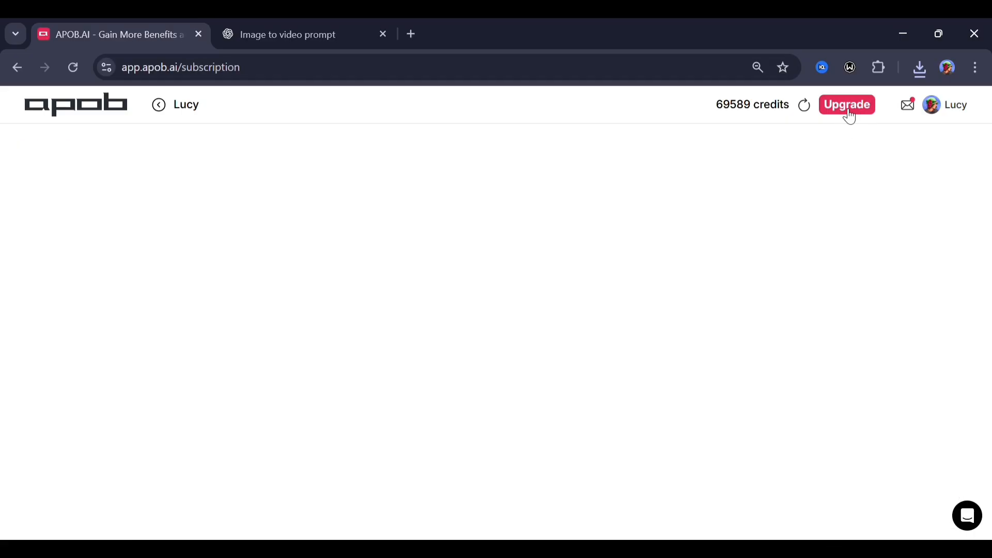
pyautogui.click(847, 104)
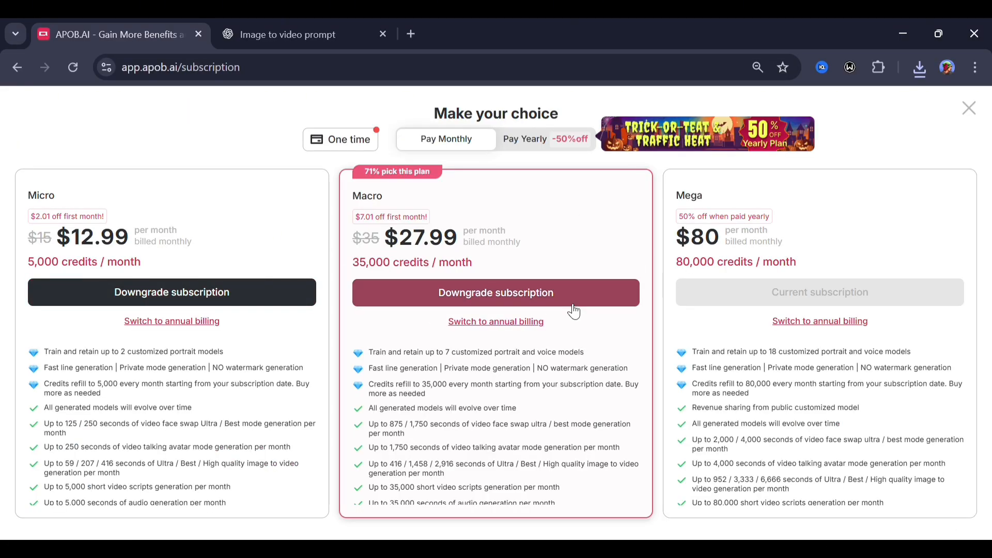
pyautogui.click(340, 138)
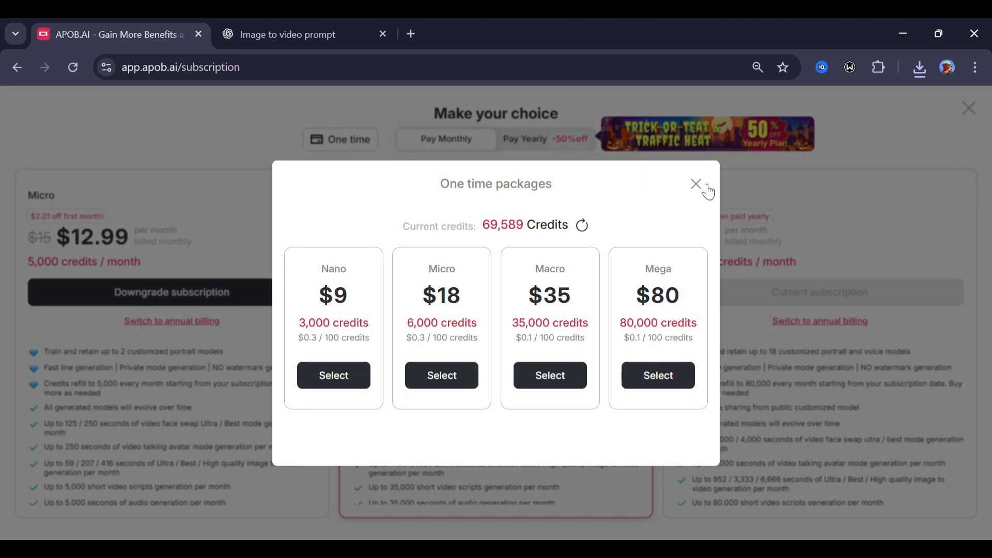
pyautogui.click(696, 184)
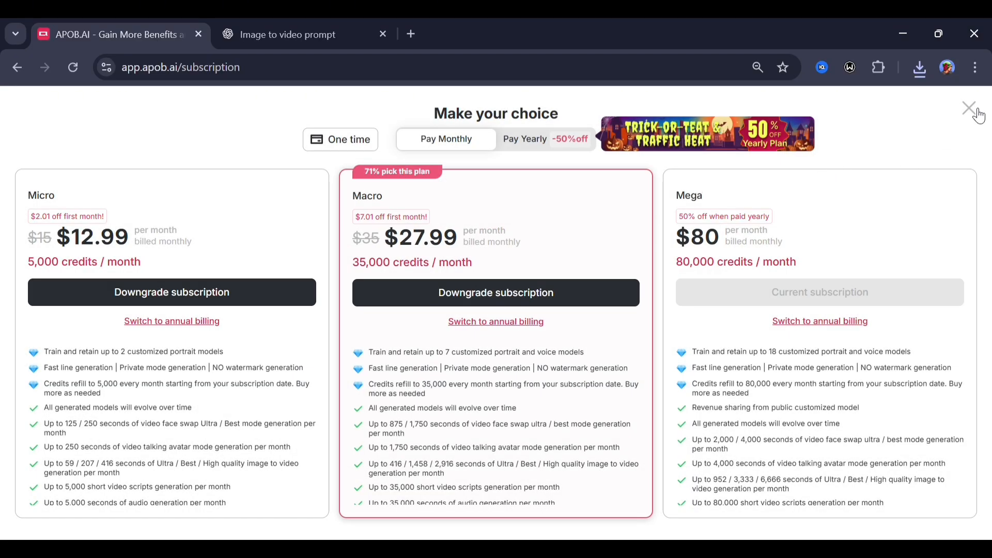
pyautogui.click(968, 109)
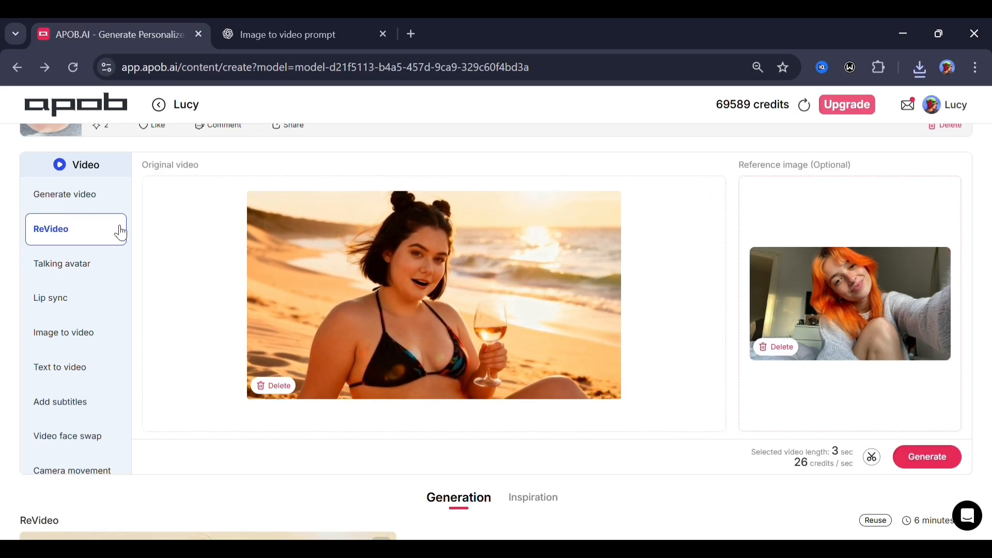